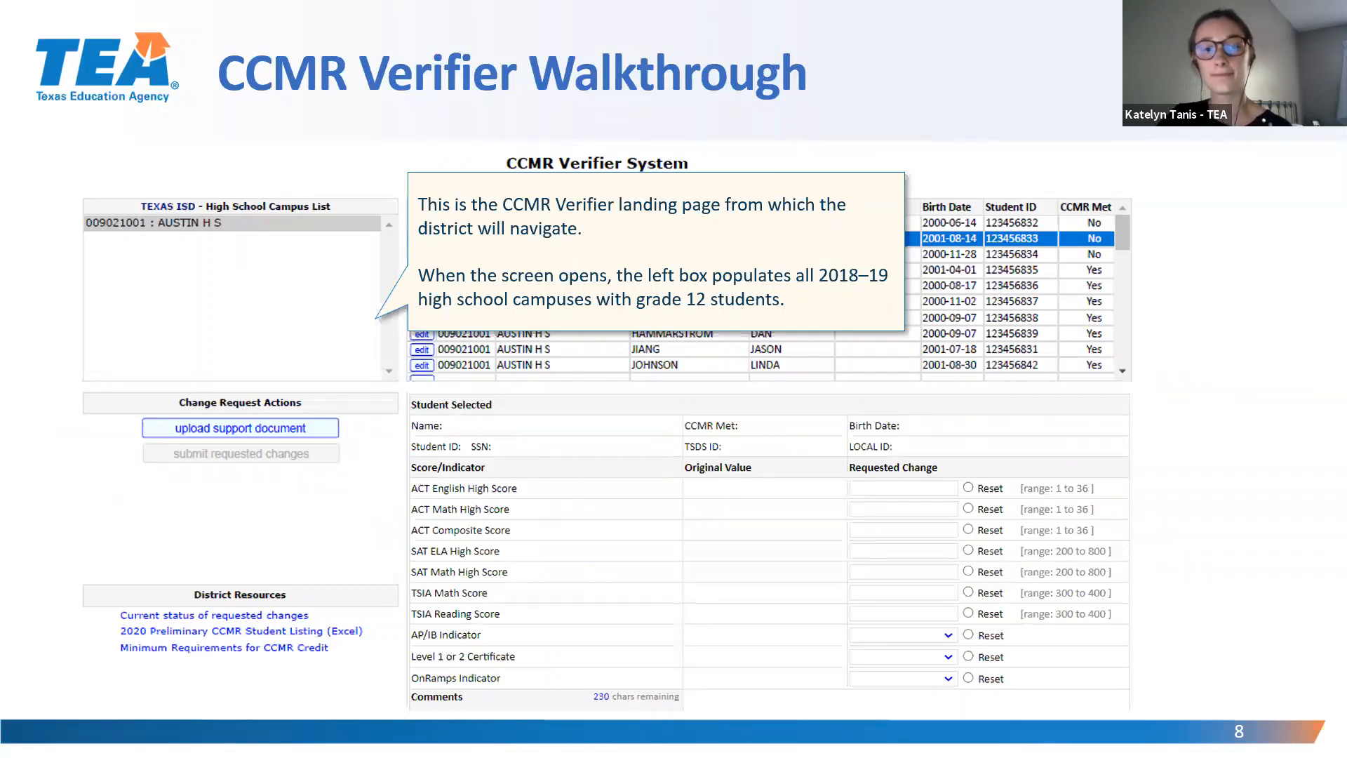
- Advance the slideshow to slide 13 on valid scores enabling support-document upload
key("Right")
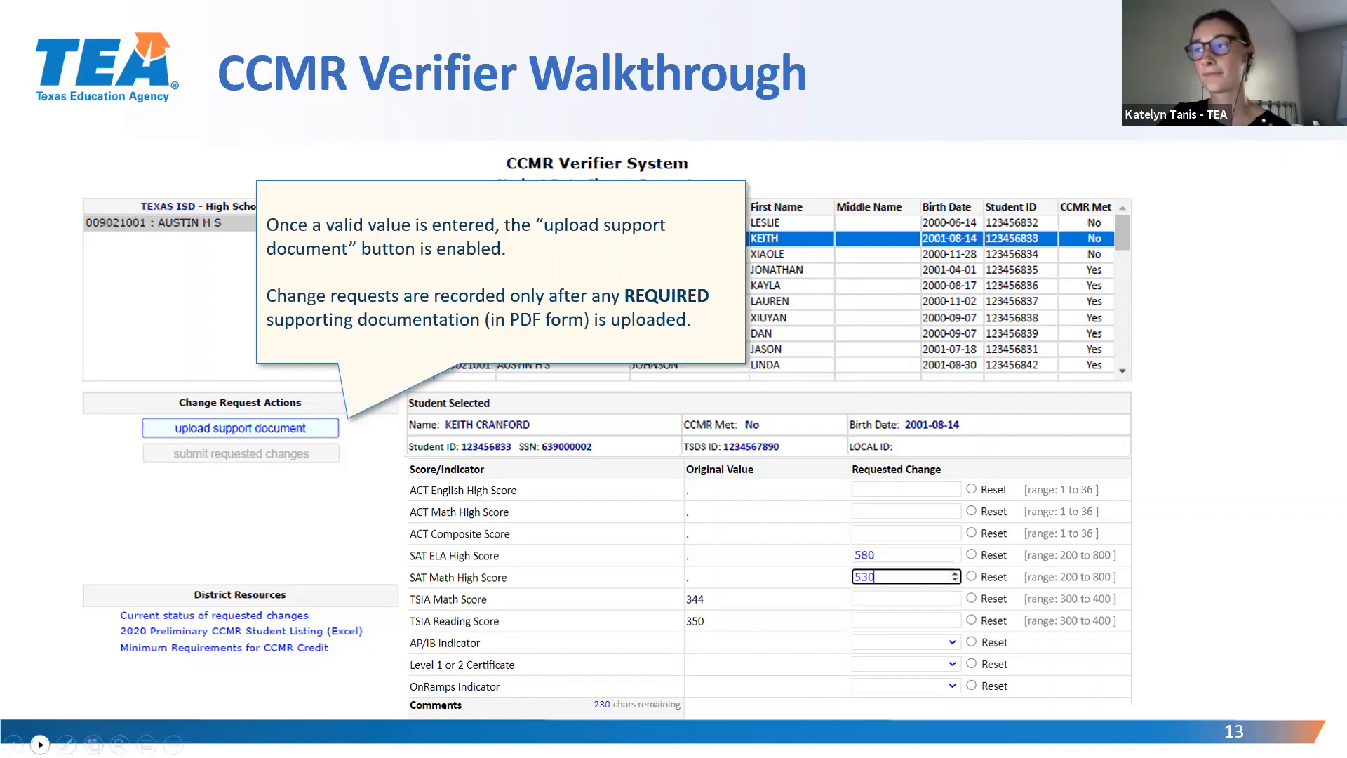
- Advance through the upload slides to slide 18 on submitting requested changes
left_click(241, 428)
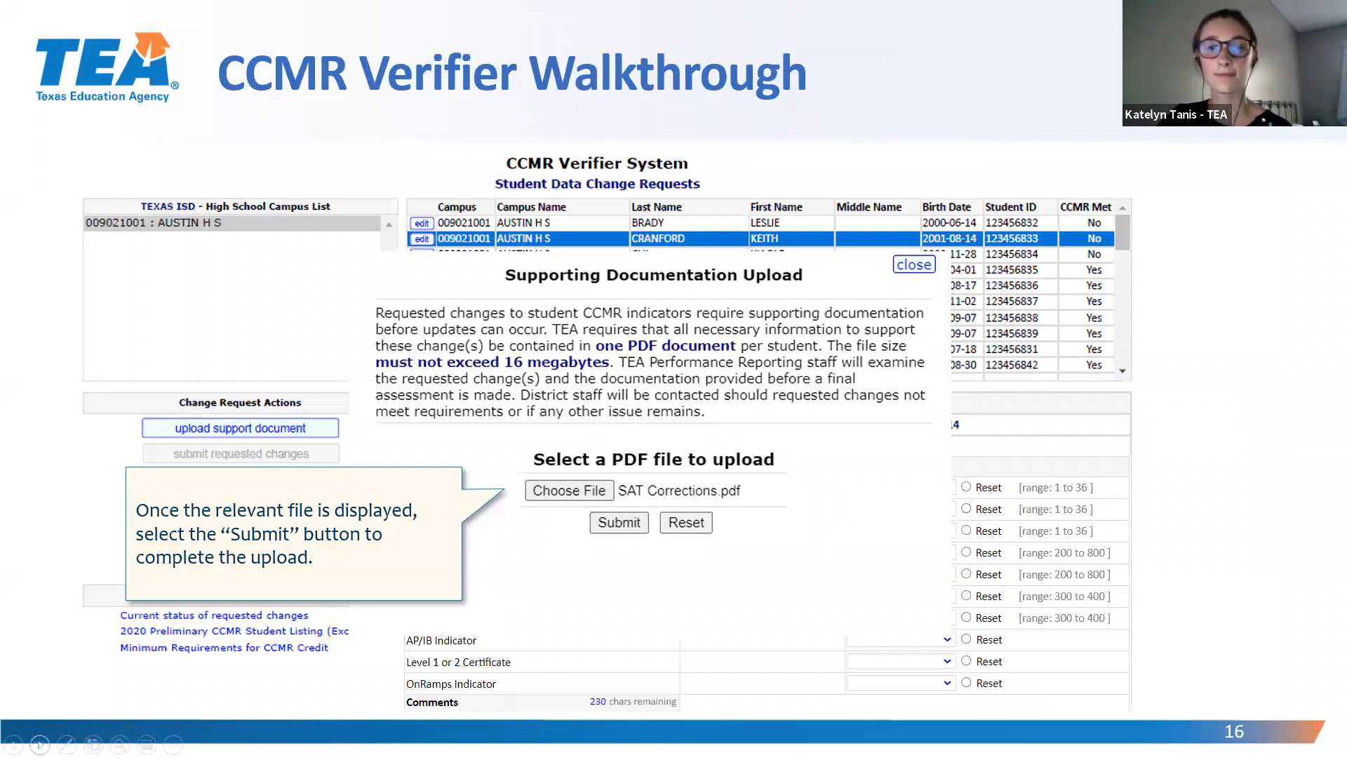
left_click(618, 522)
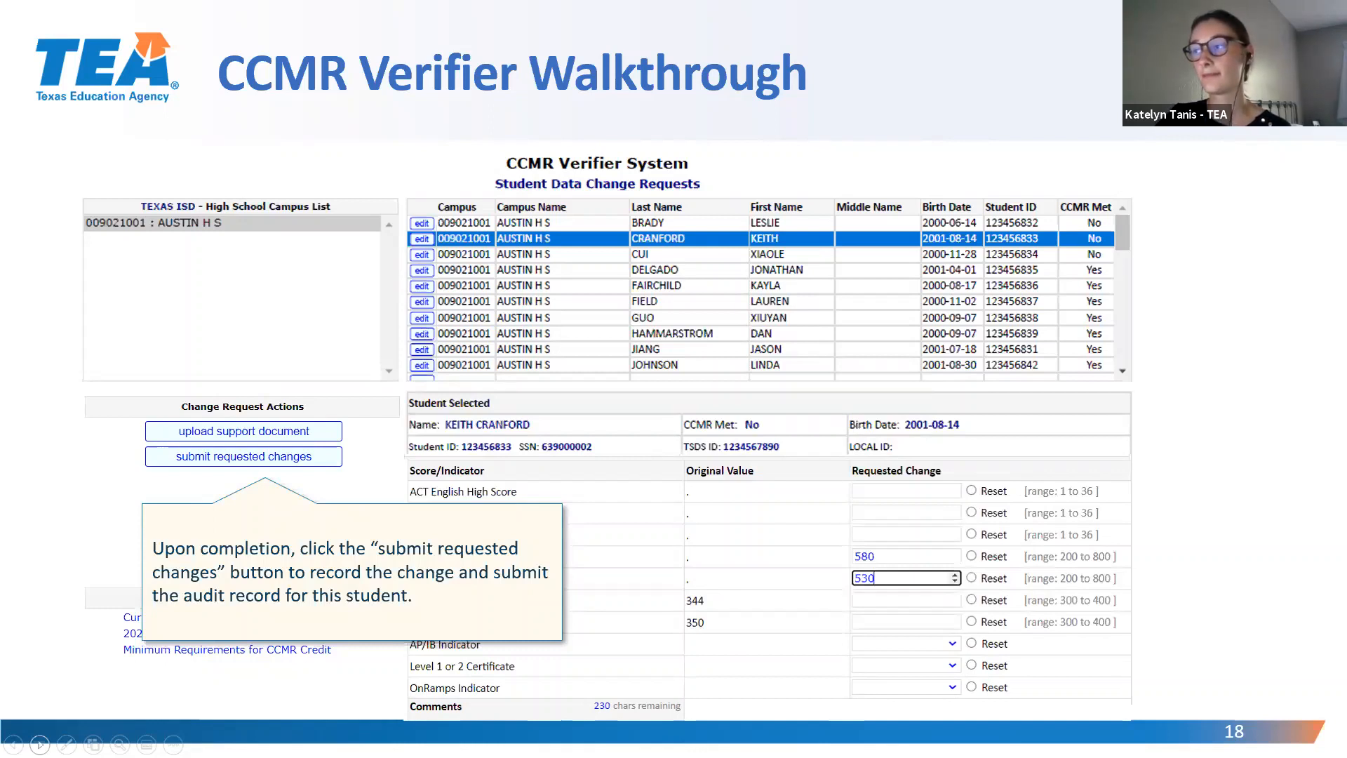
- Move past the popup confirmation slide to slide 23, Excel Download Demonstration
left_click(243, 456)
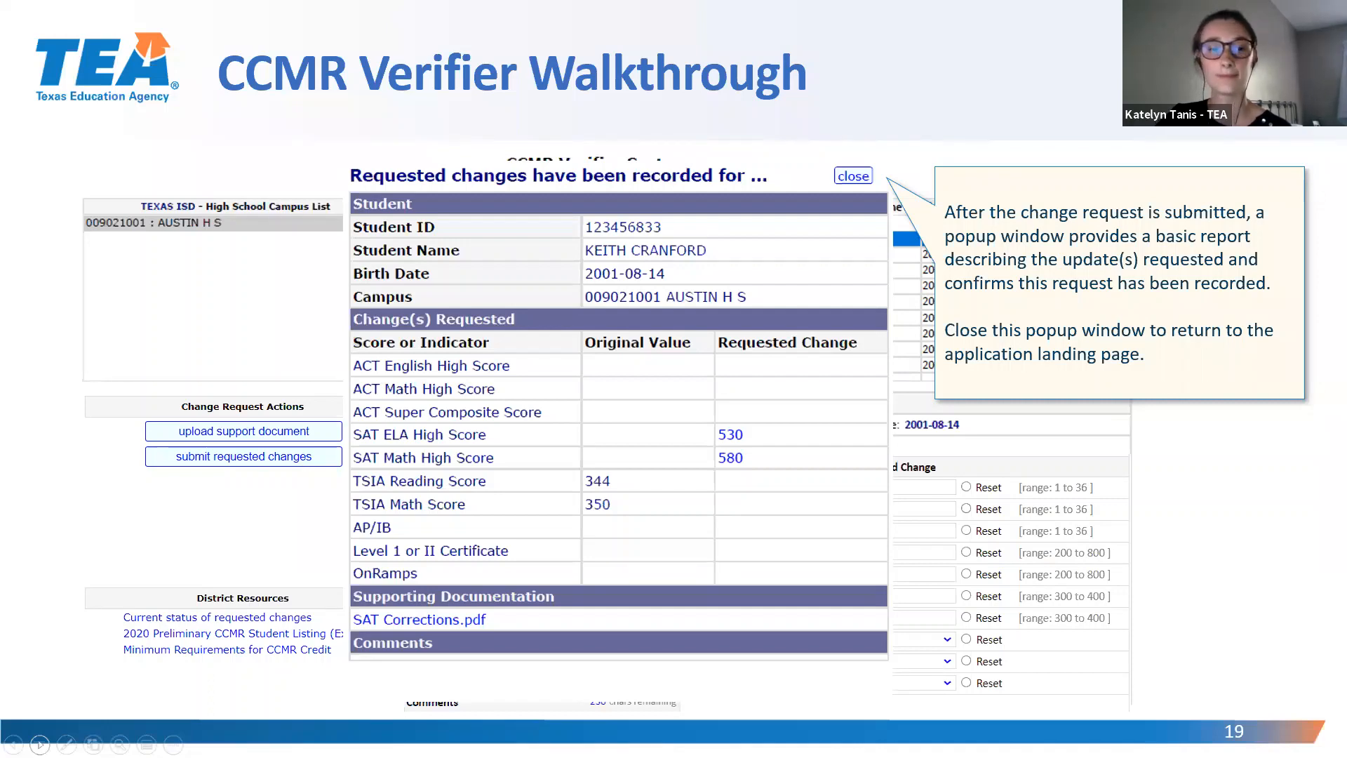
left_click(853, 175)
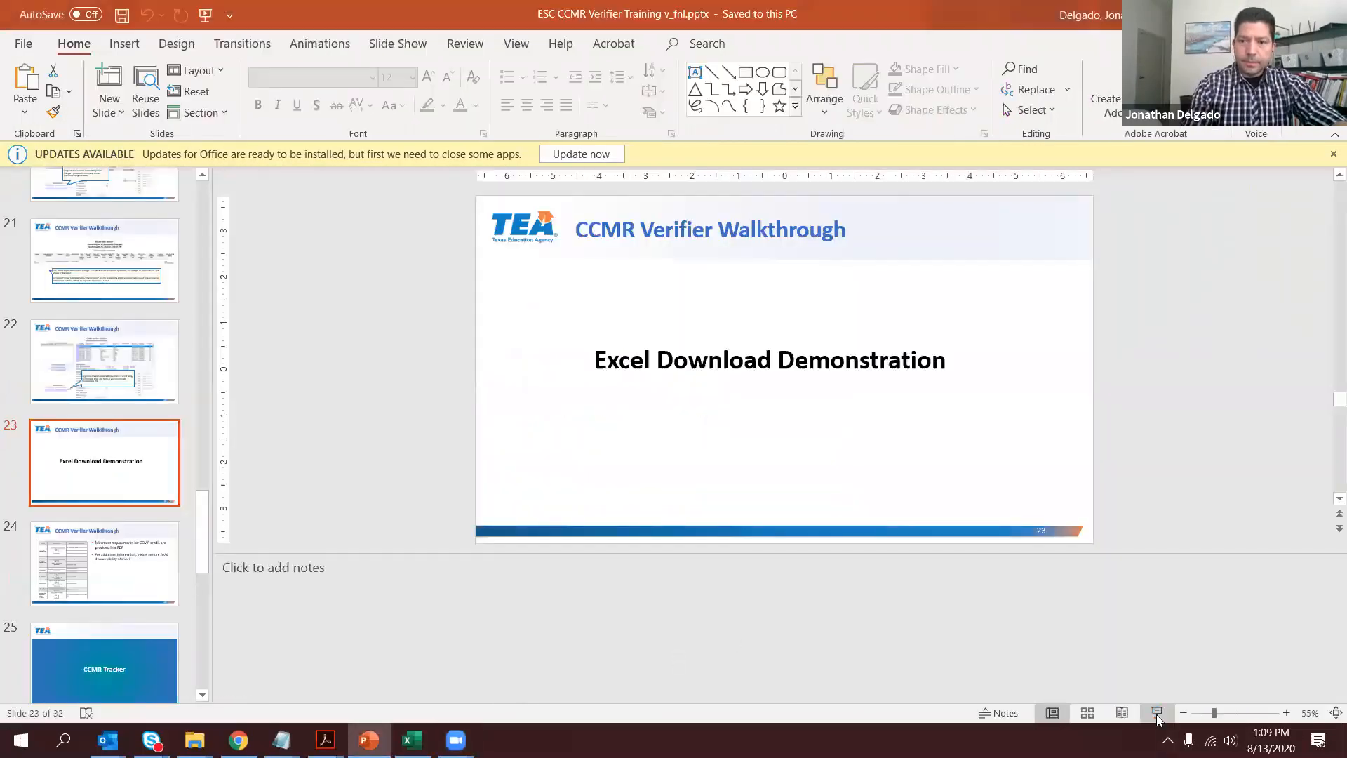
- Resume the slideshow on the download hyperlinks slide and bring up the Windows Start menu
left_click(1156, 713)
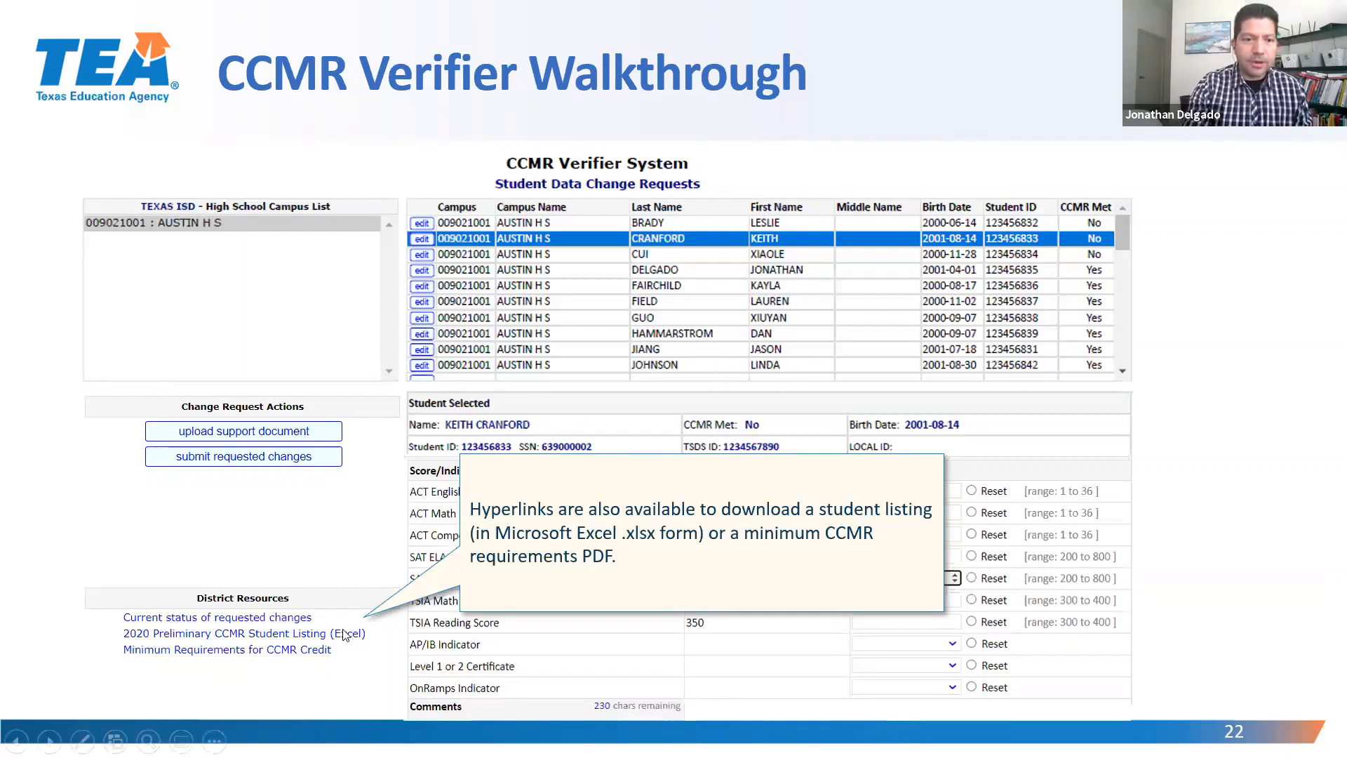
mouse_move(351, 643)
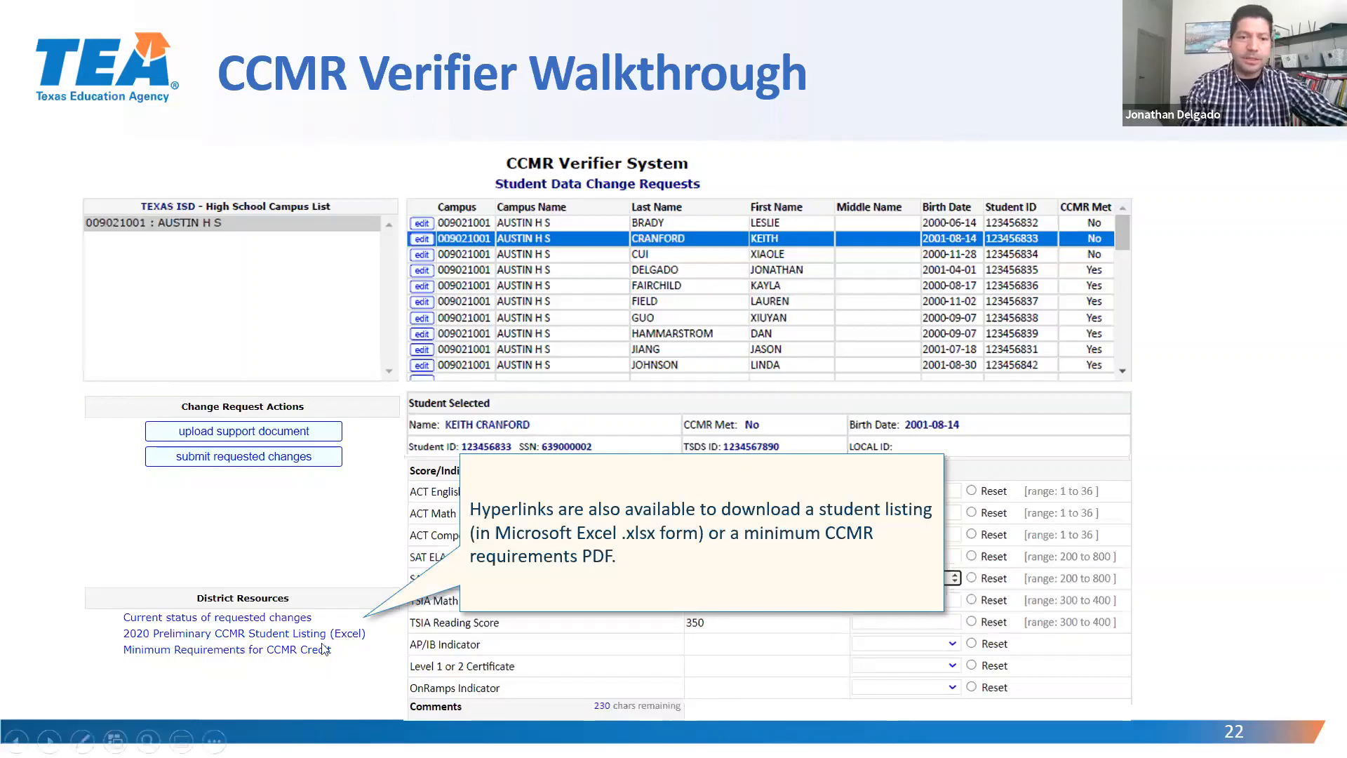
left_click(21, 741)
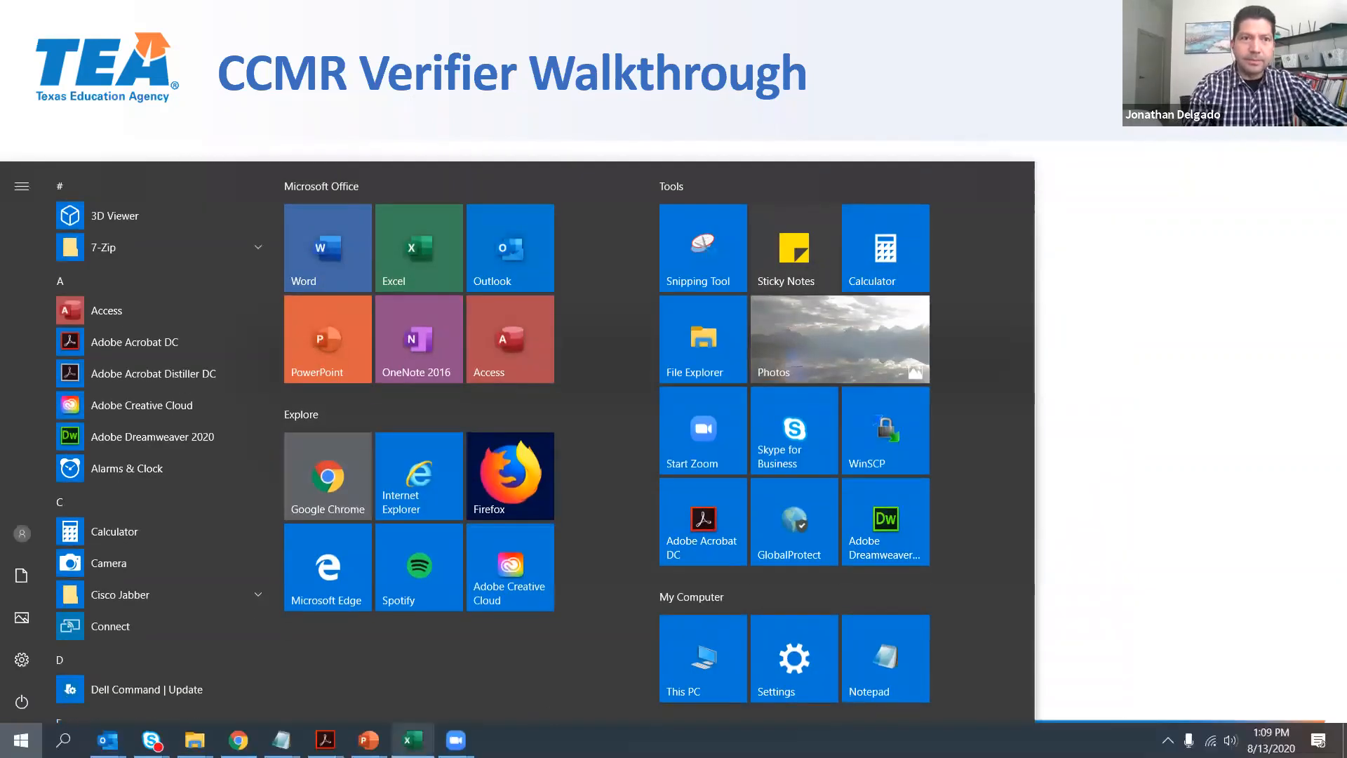
- Switch to the CCMR verifier workbook, review the Glossary sheet, then show the 009021001 student listing
left_click(412, 739)
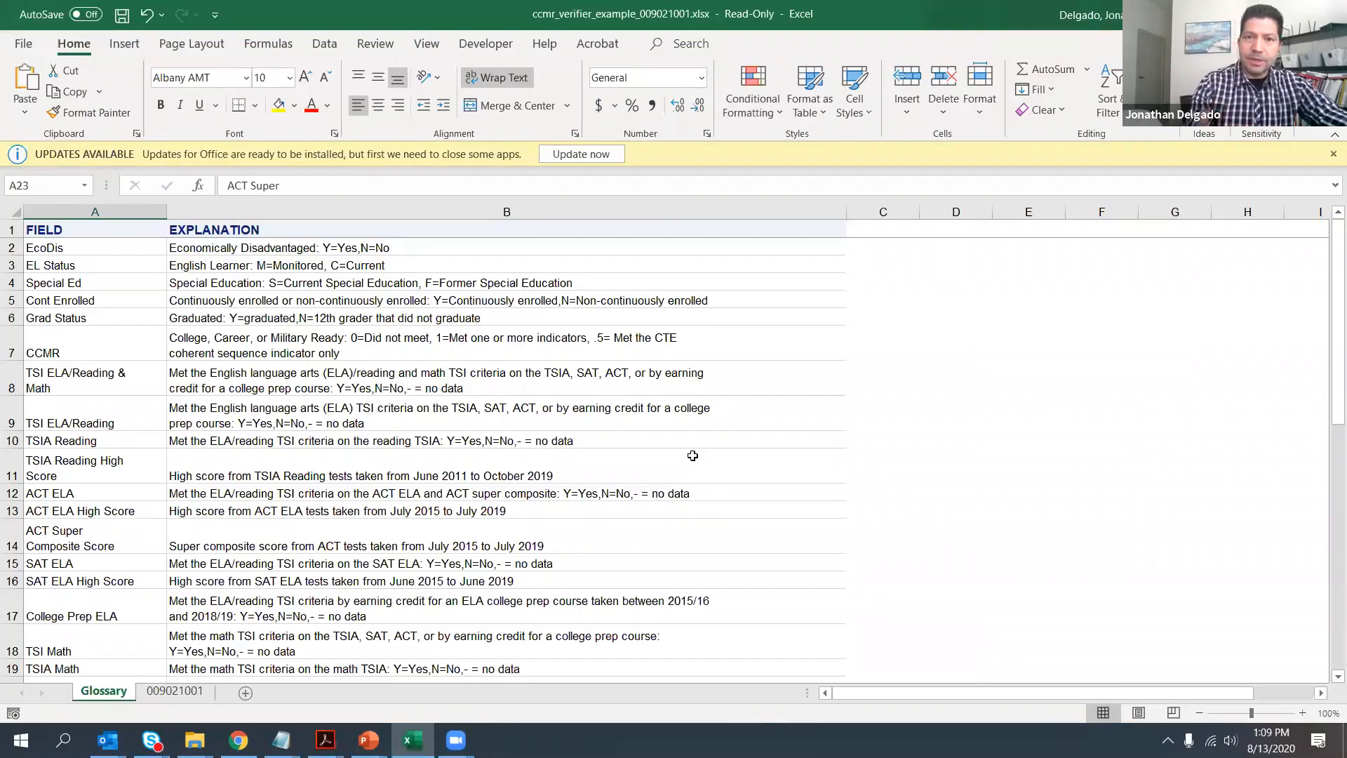
mouse_move(263, 543)
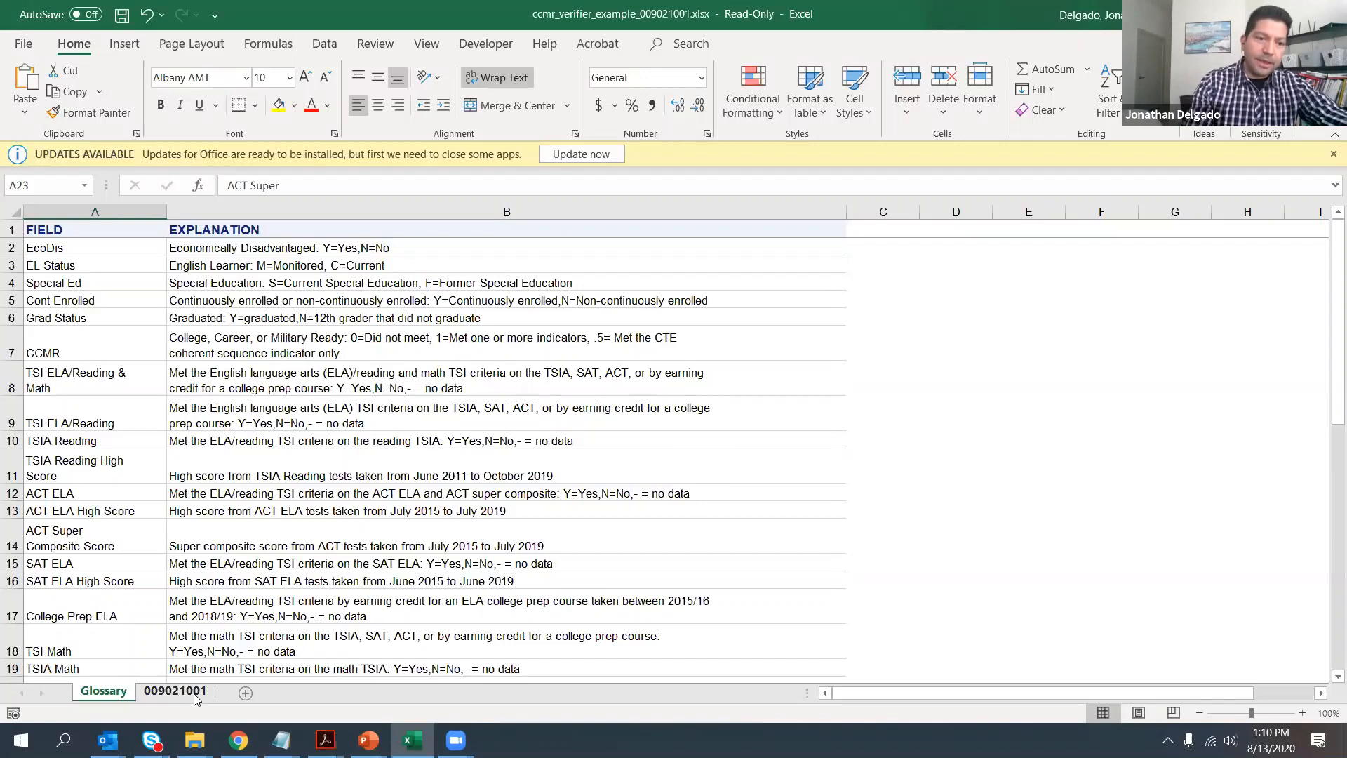
left_click(163, 690)
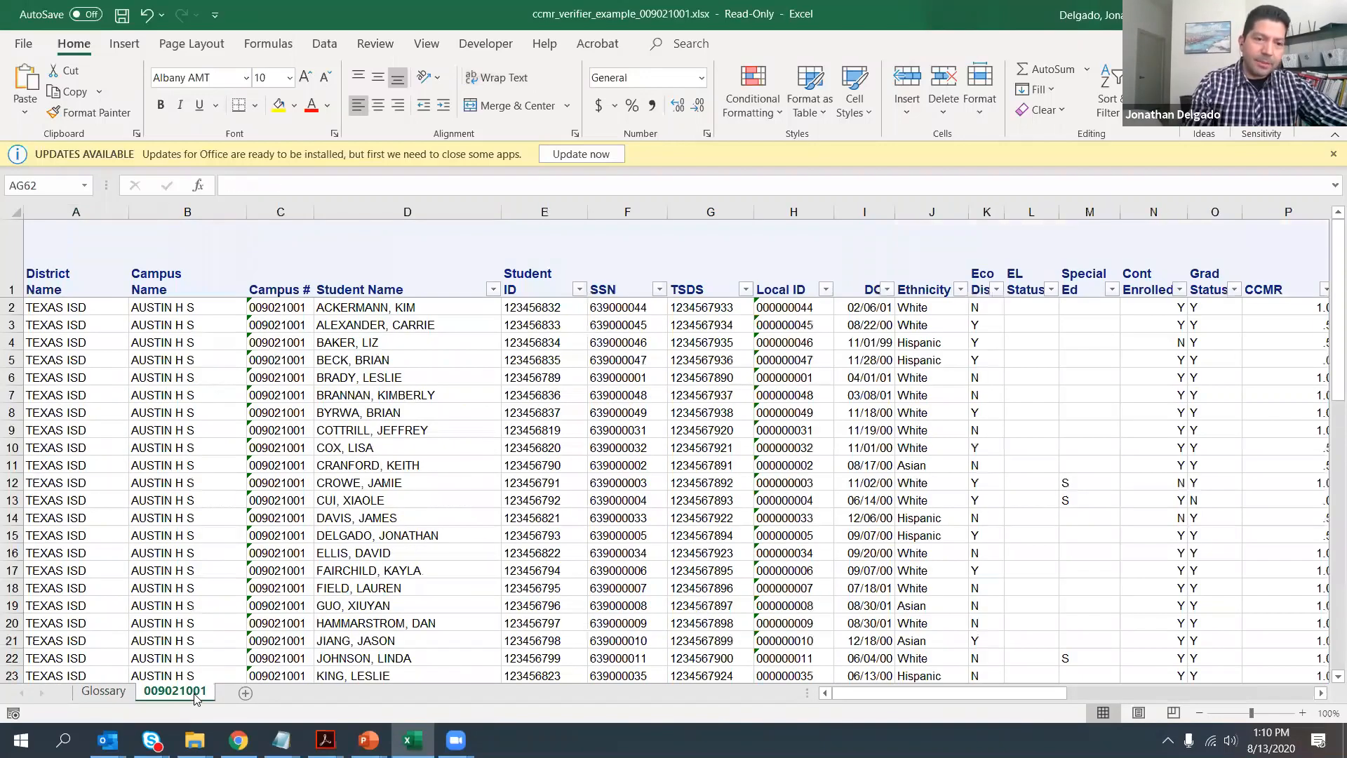
left_click(104, 690)
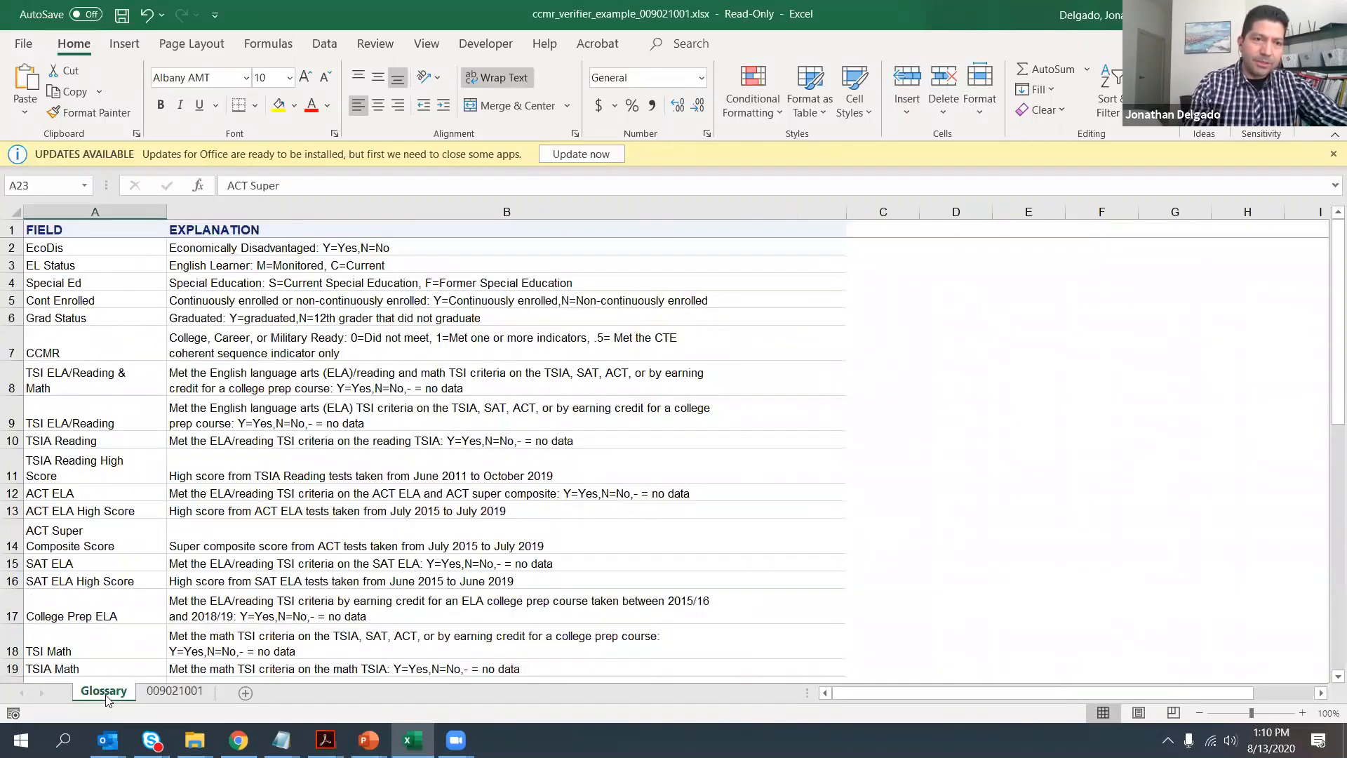
scroll("down", 3)
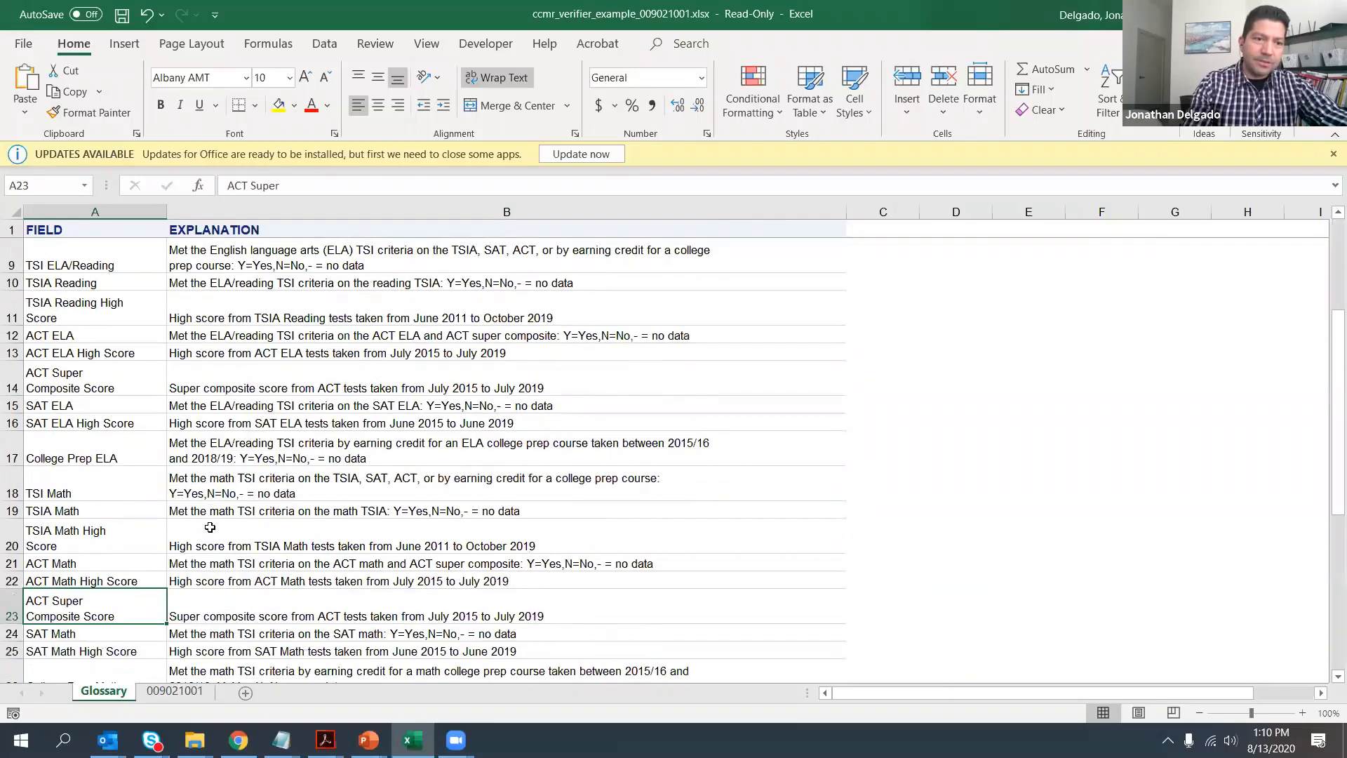
scroll("down", 3)
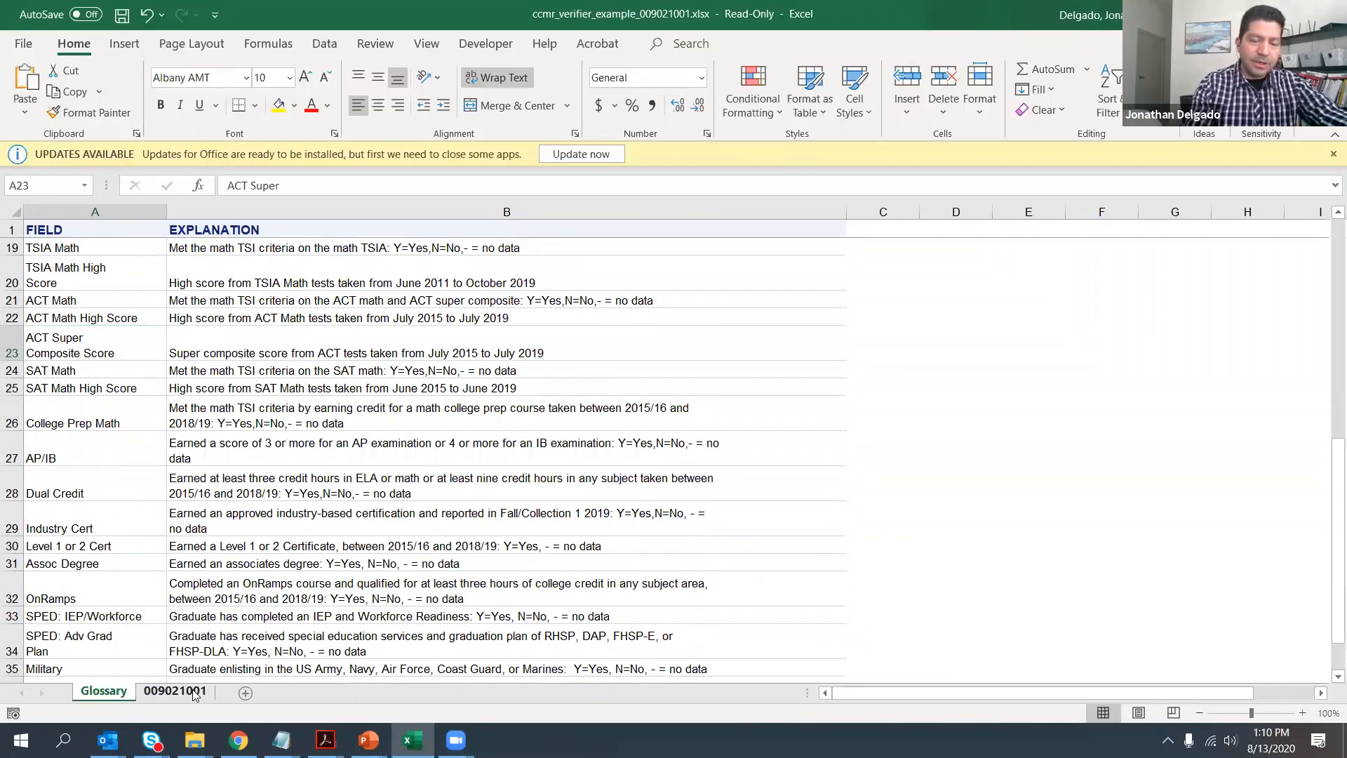
left_click(169, 691)
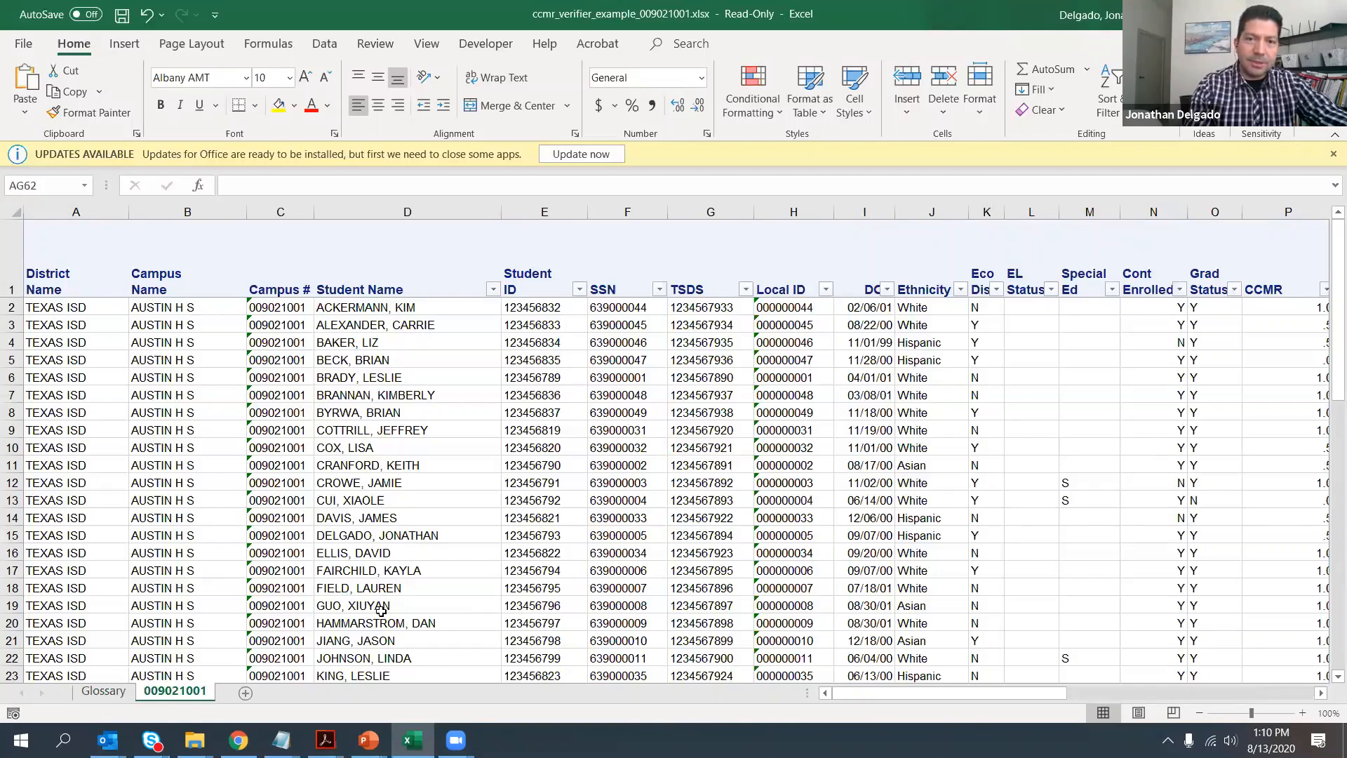
scroll("right", 3)
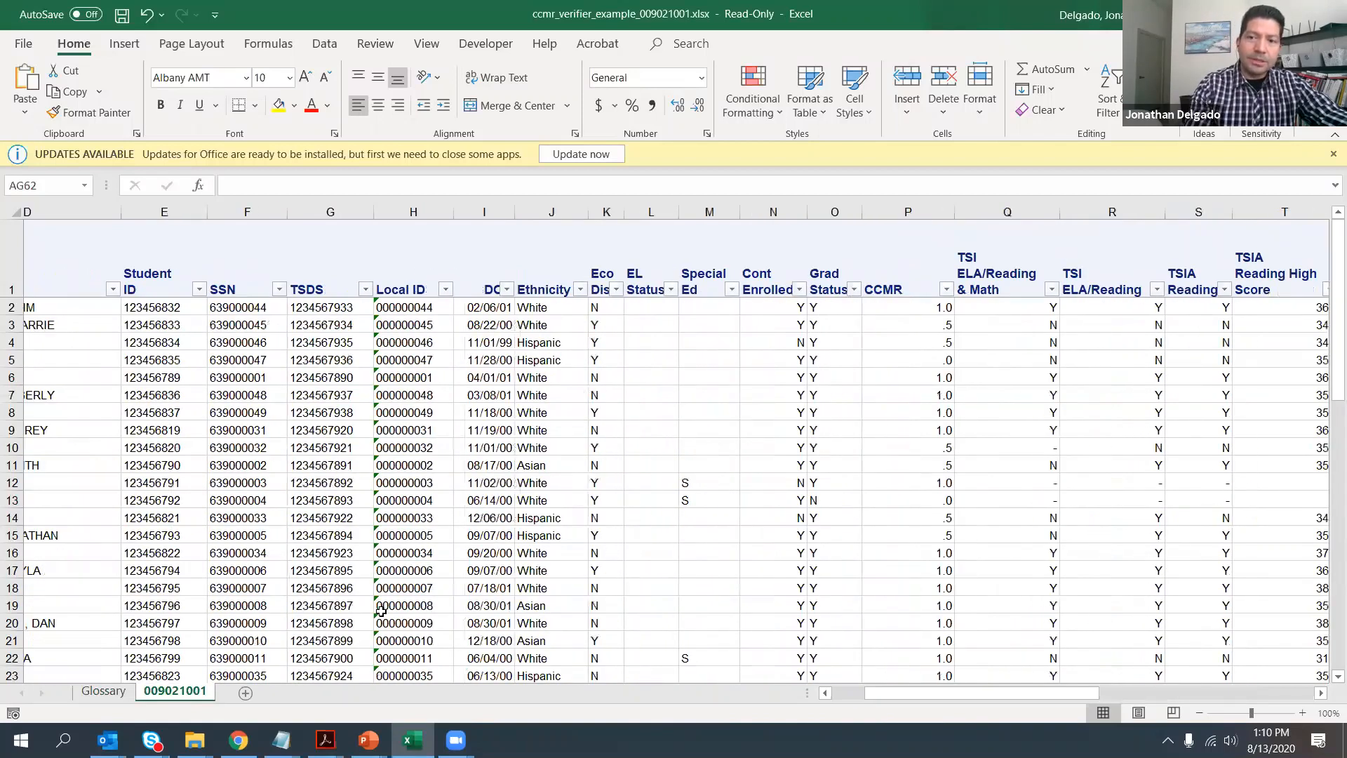
scroll("right", 3)
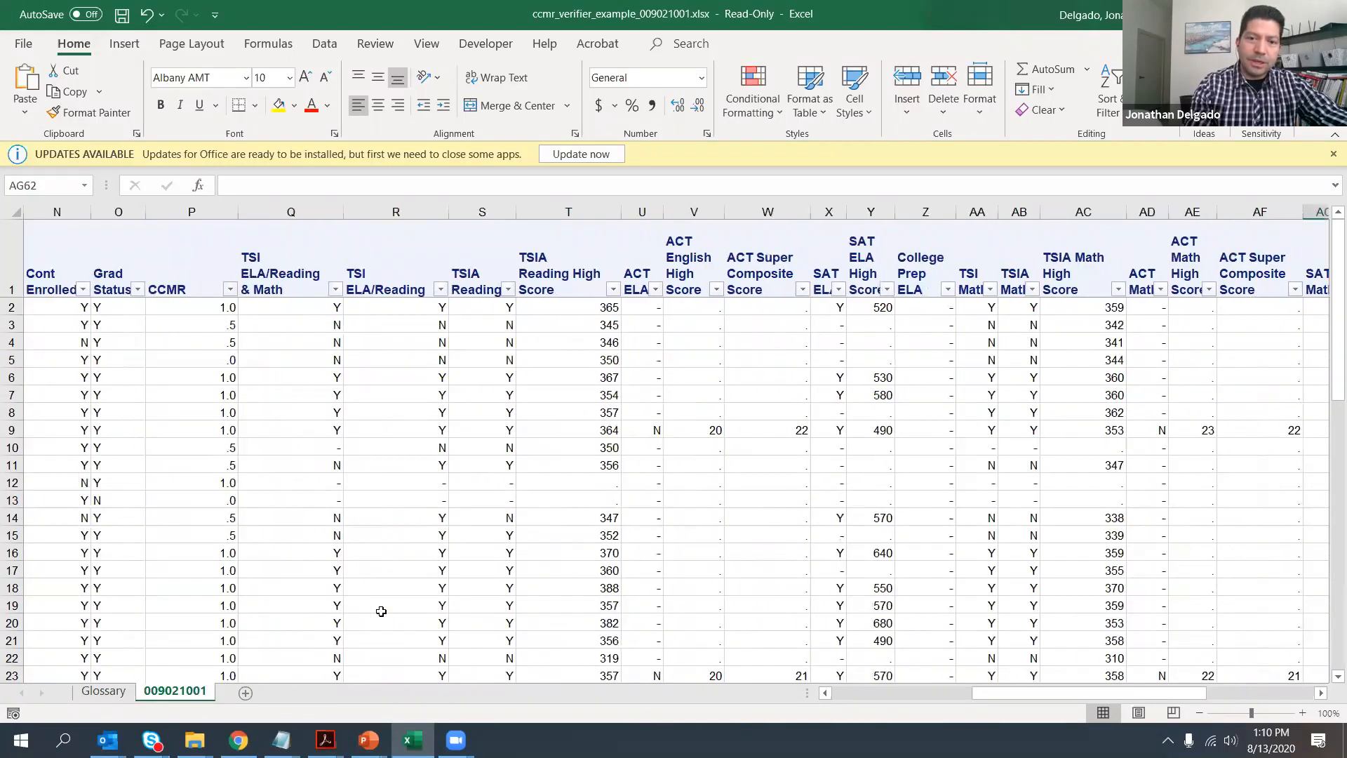
scroll("right", 3)
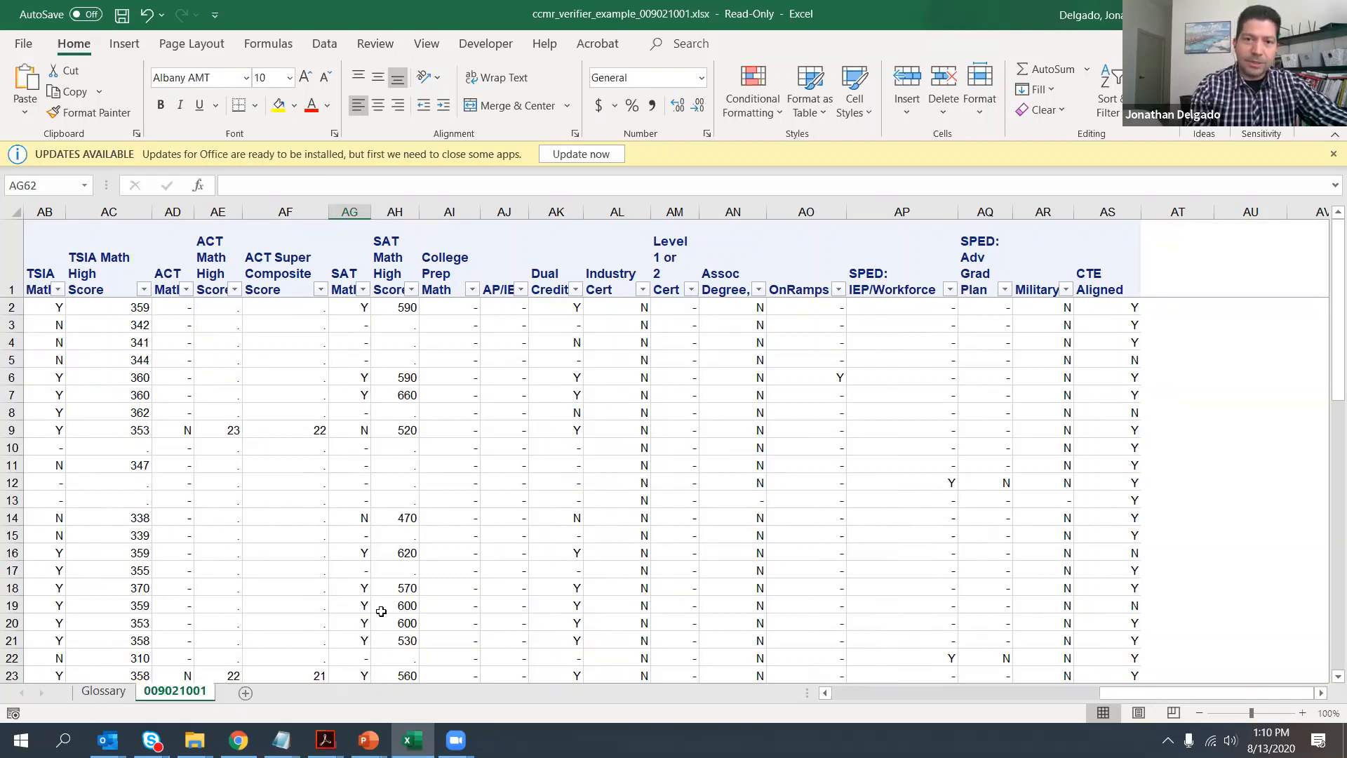
scroll("left", 3)
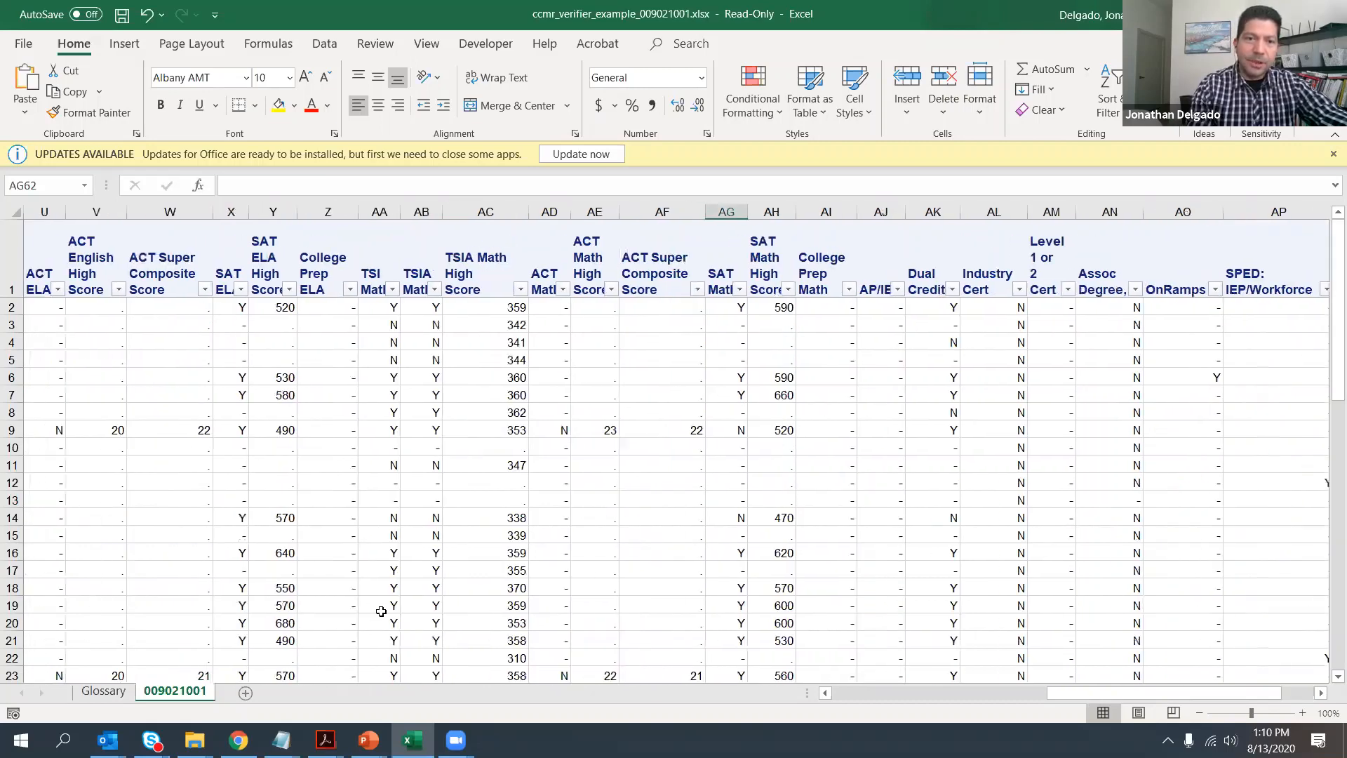
scroll("left", 3)
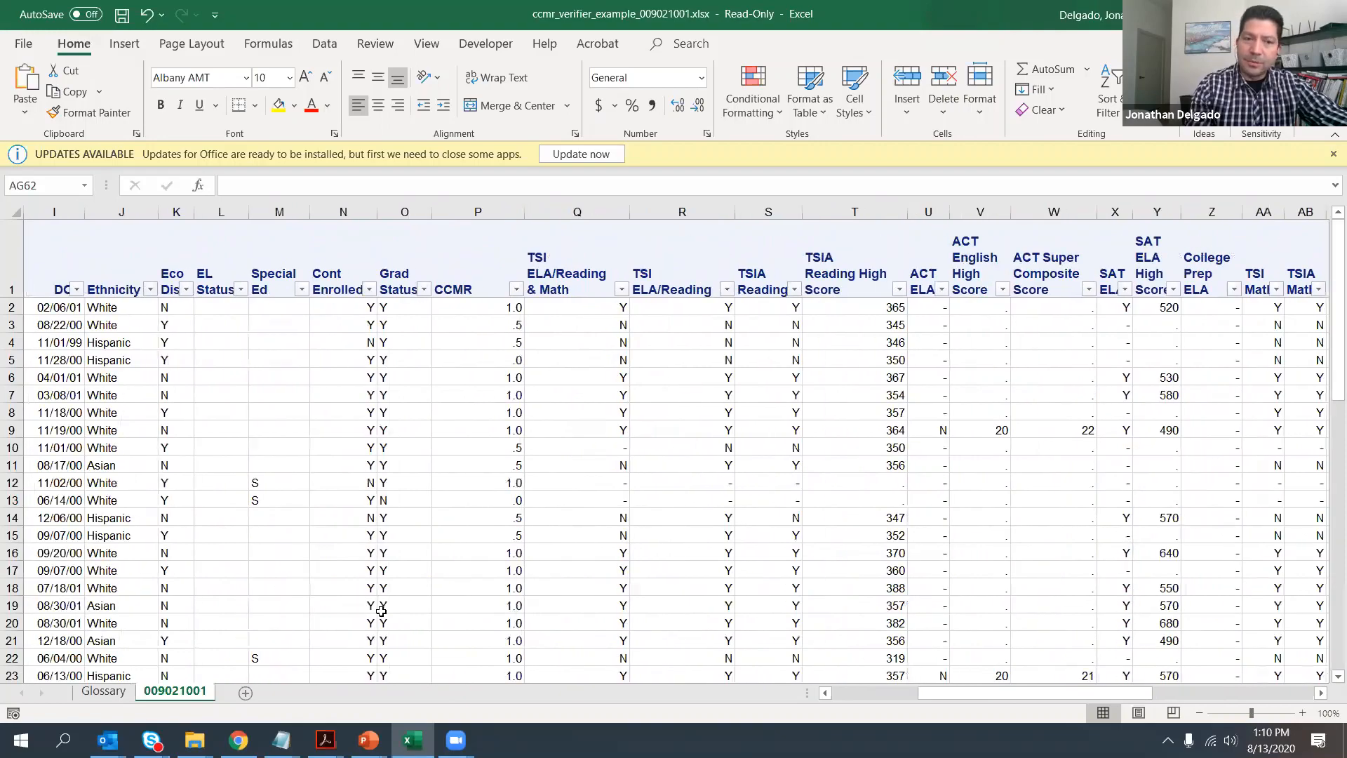
scroll("left", 3)
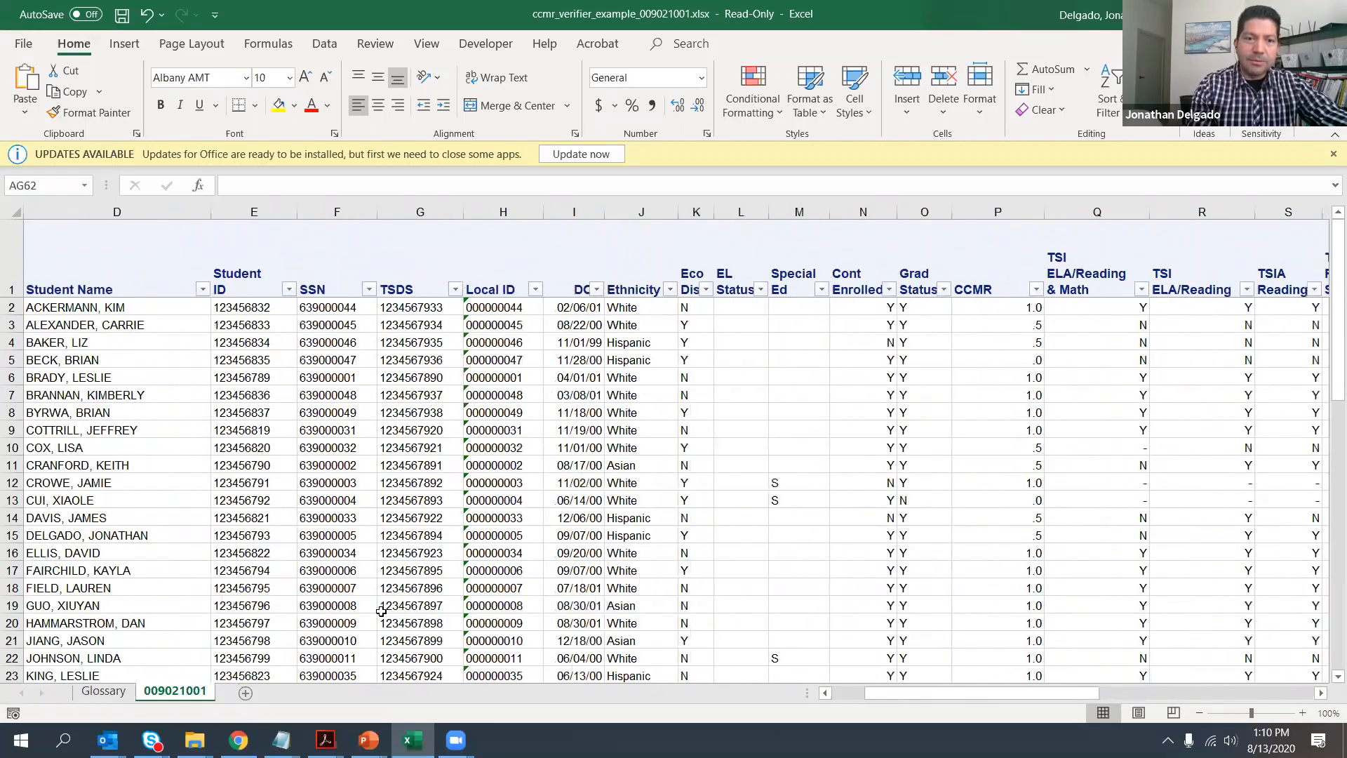
scroll("left", 3)
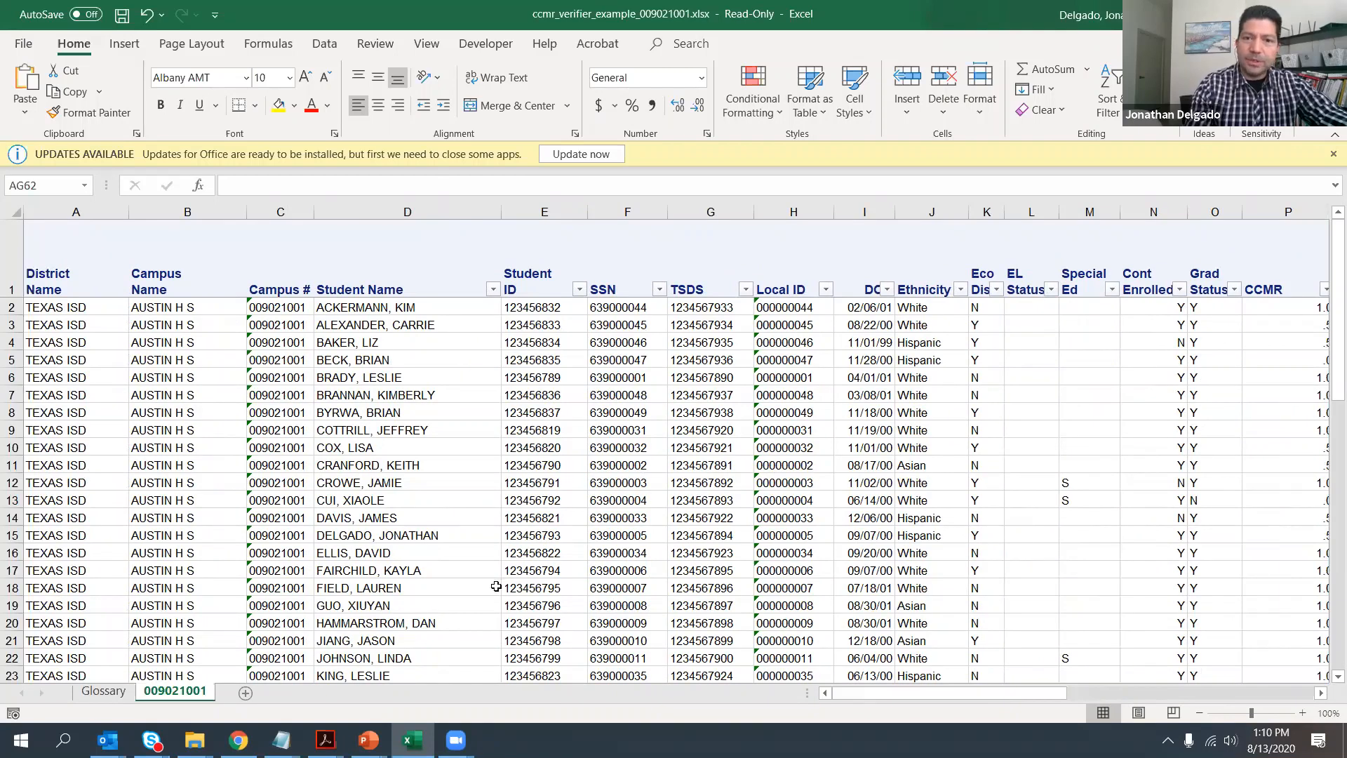
mouse_move(735, 554)
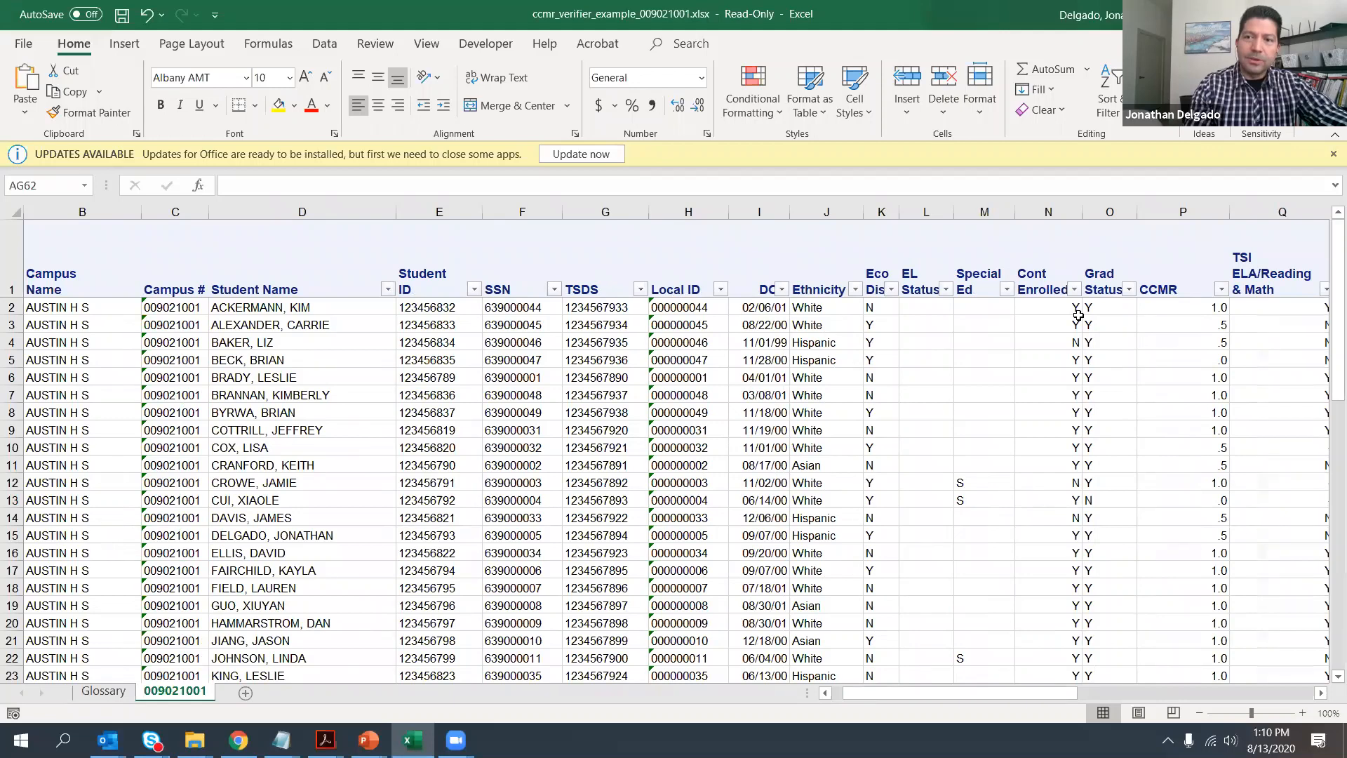
left_click(1221, 289)
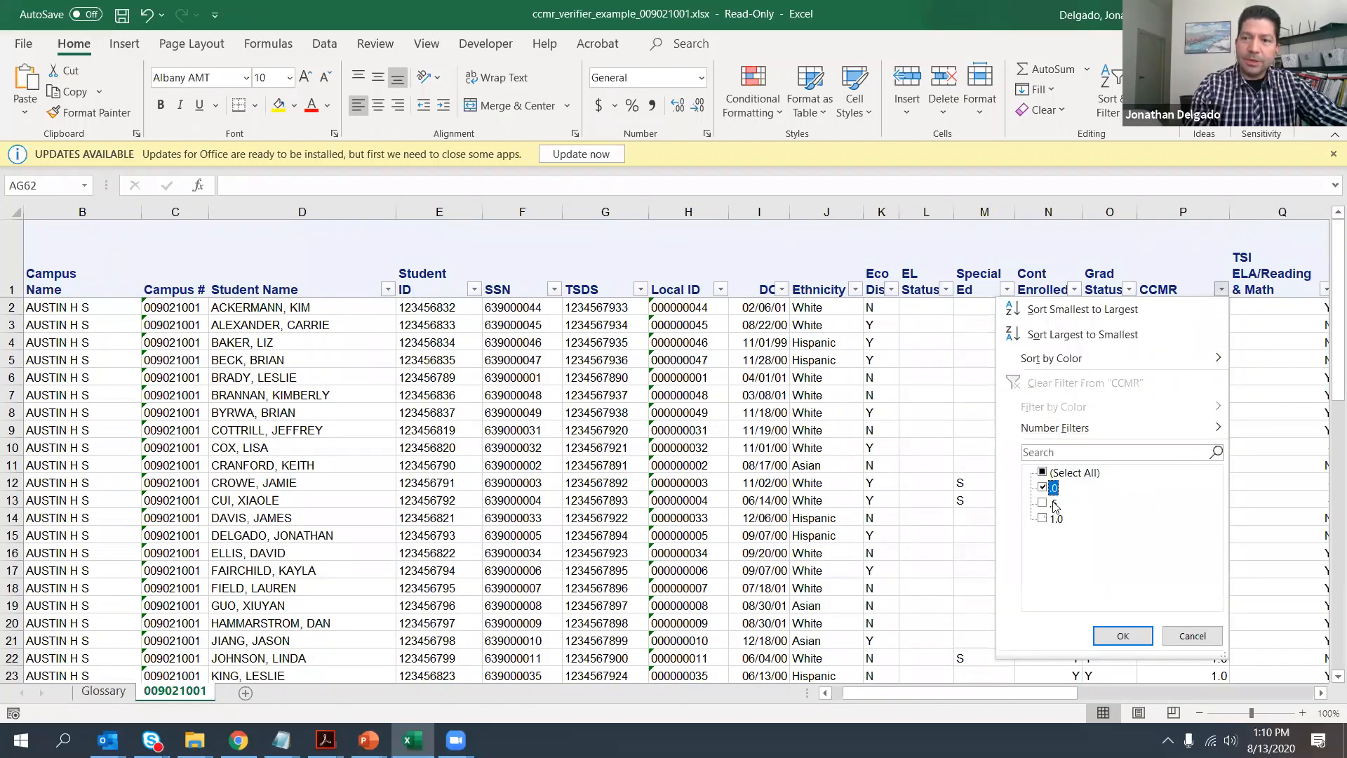
left_click(1122, 636)
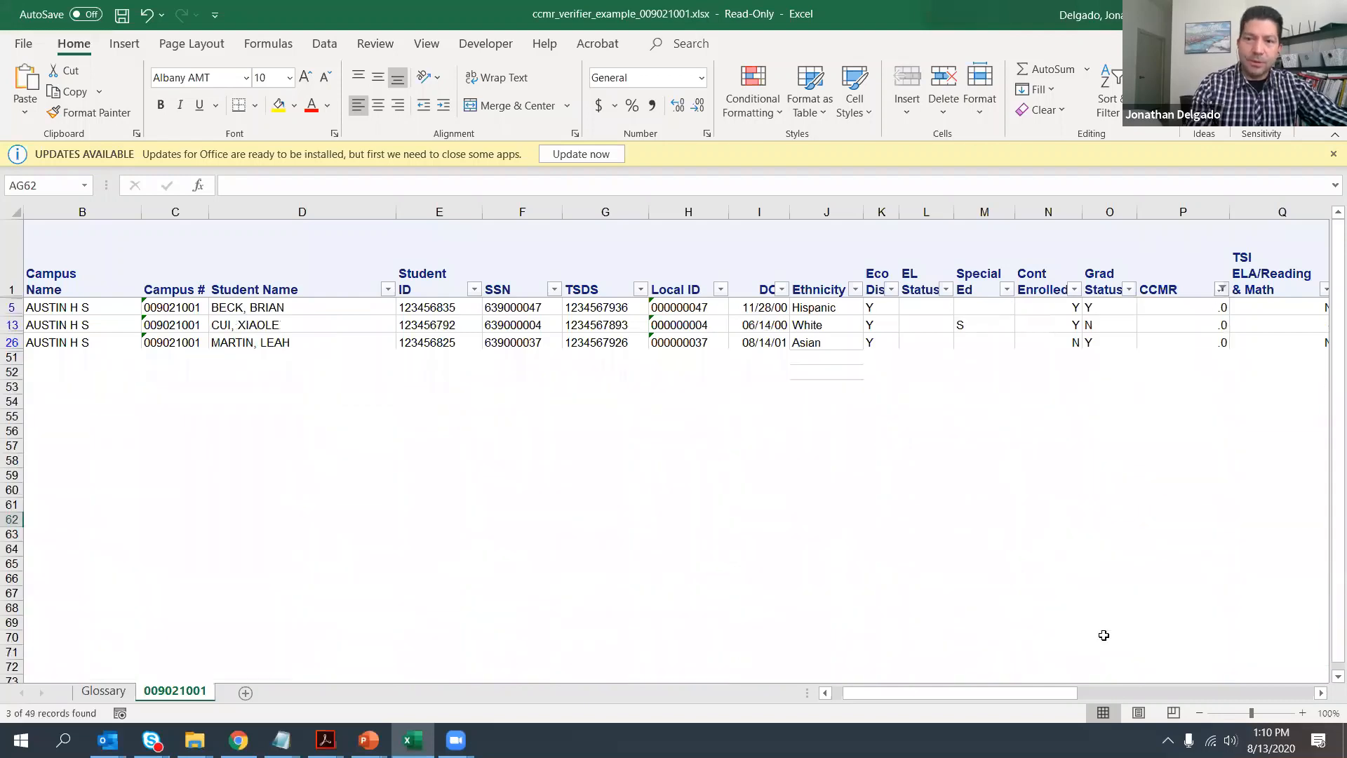
scroll("right", 3)
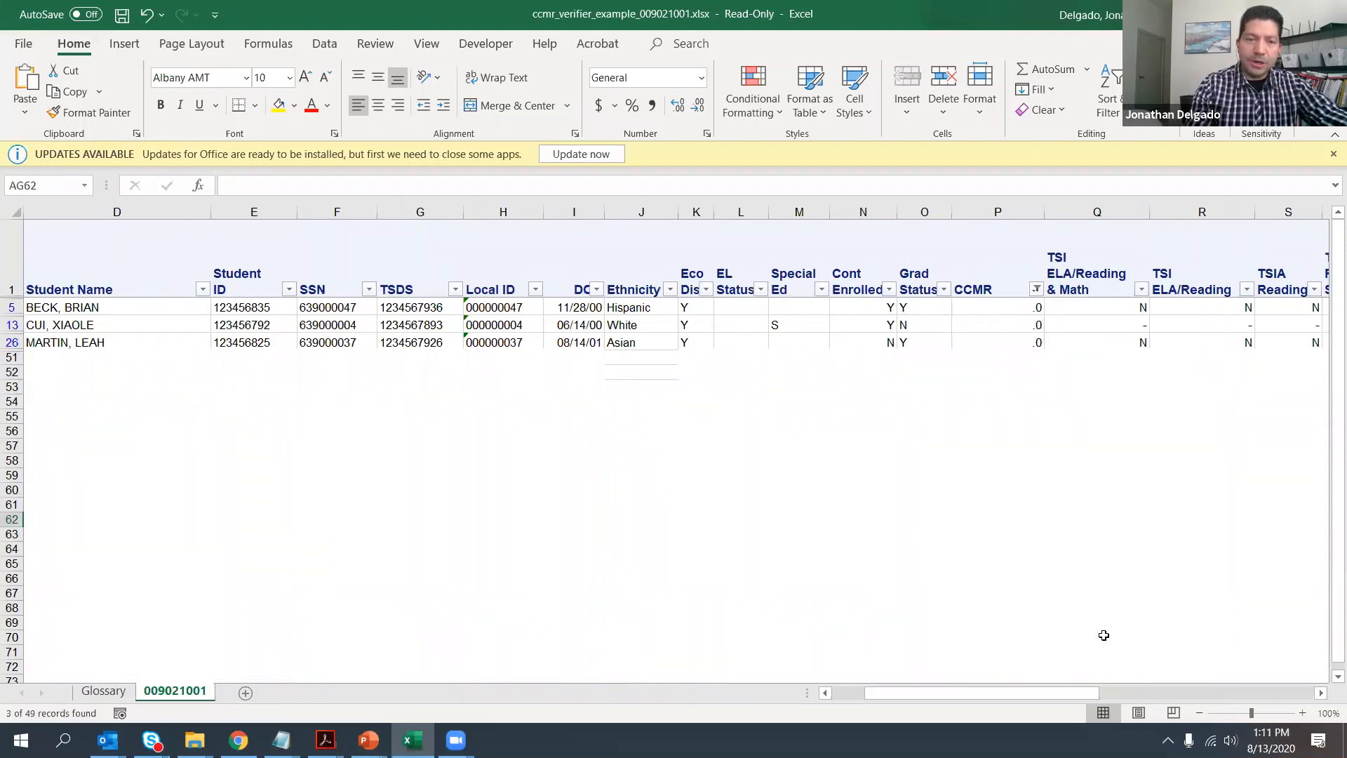
scroll("left", 3)
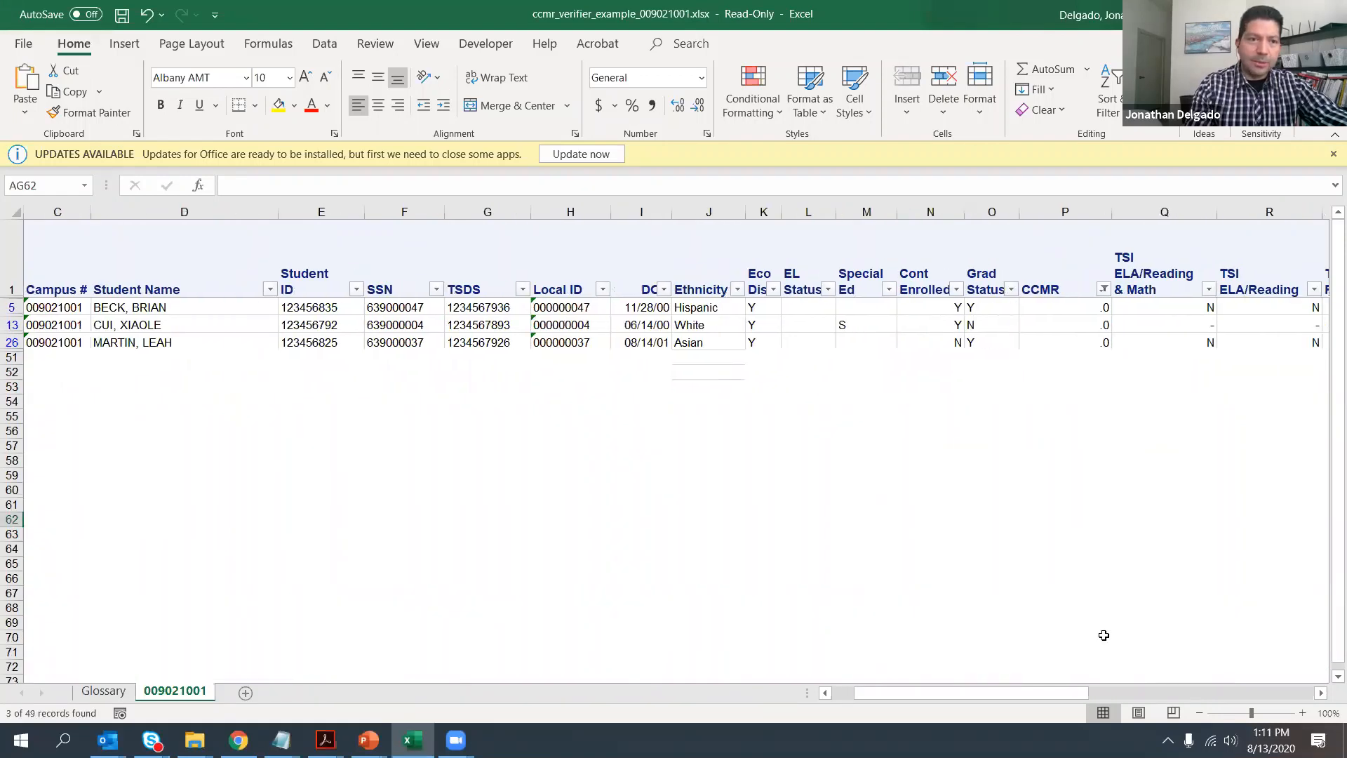
mouse_move(503, 424)
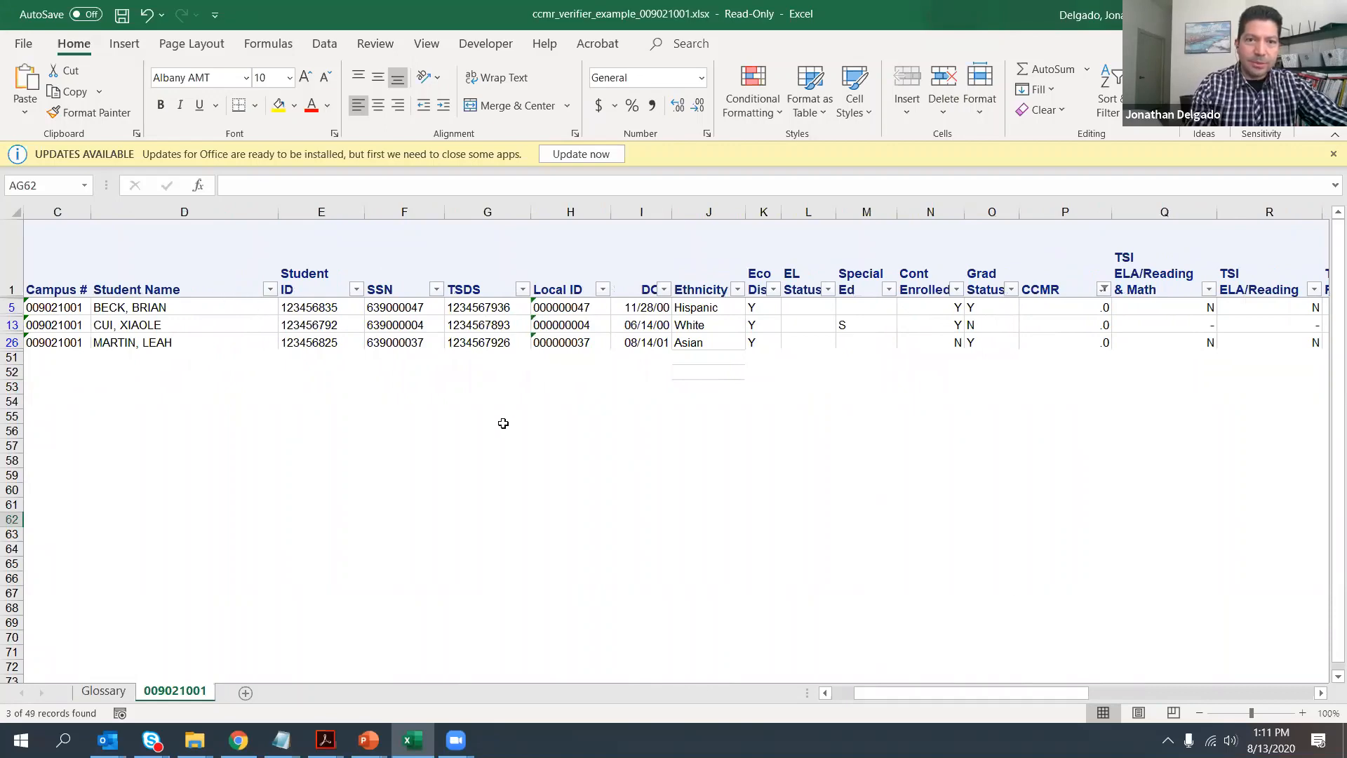
scroll("right", 3)
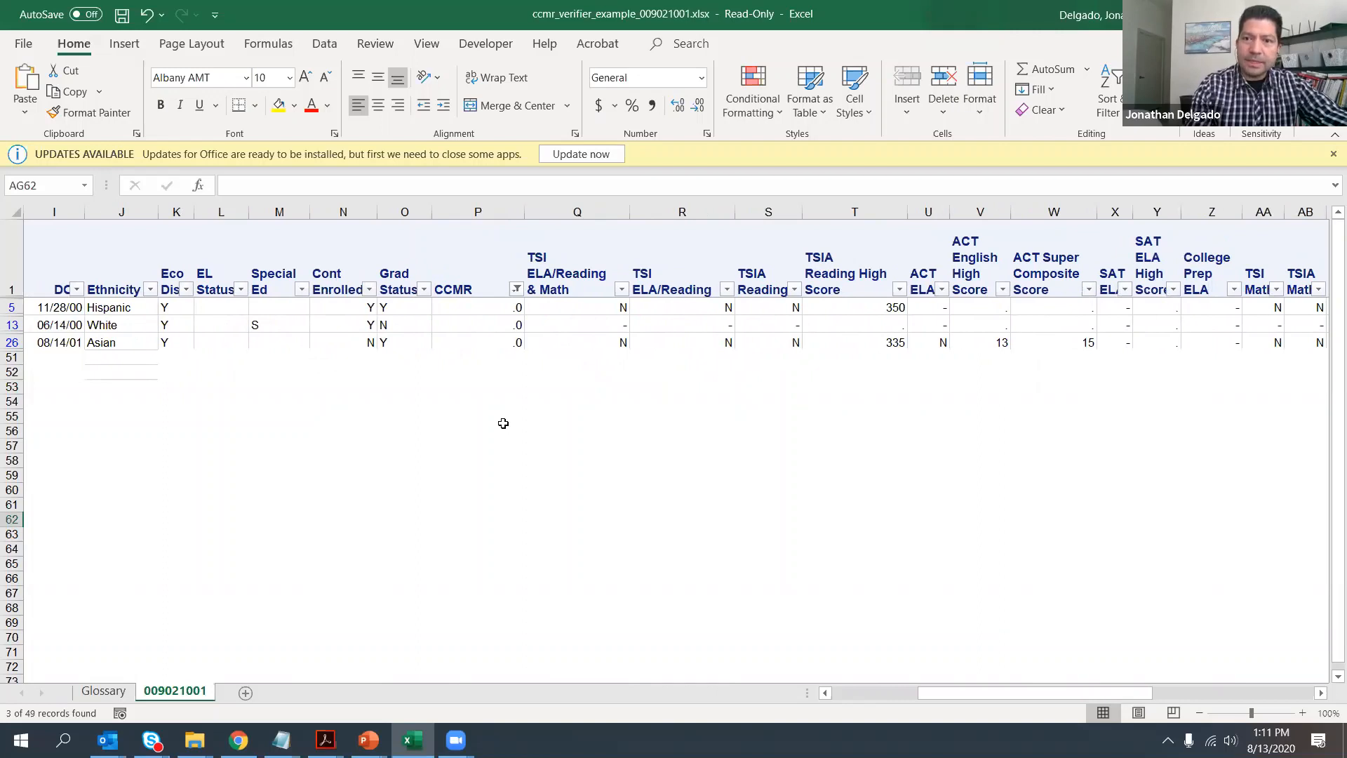
scroll("right", 3)
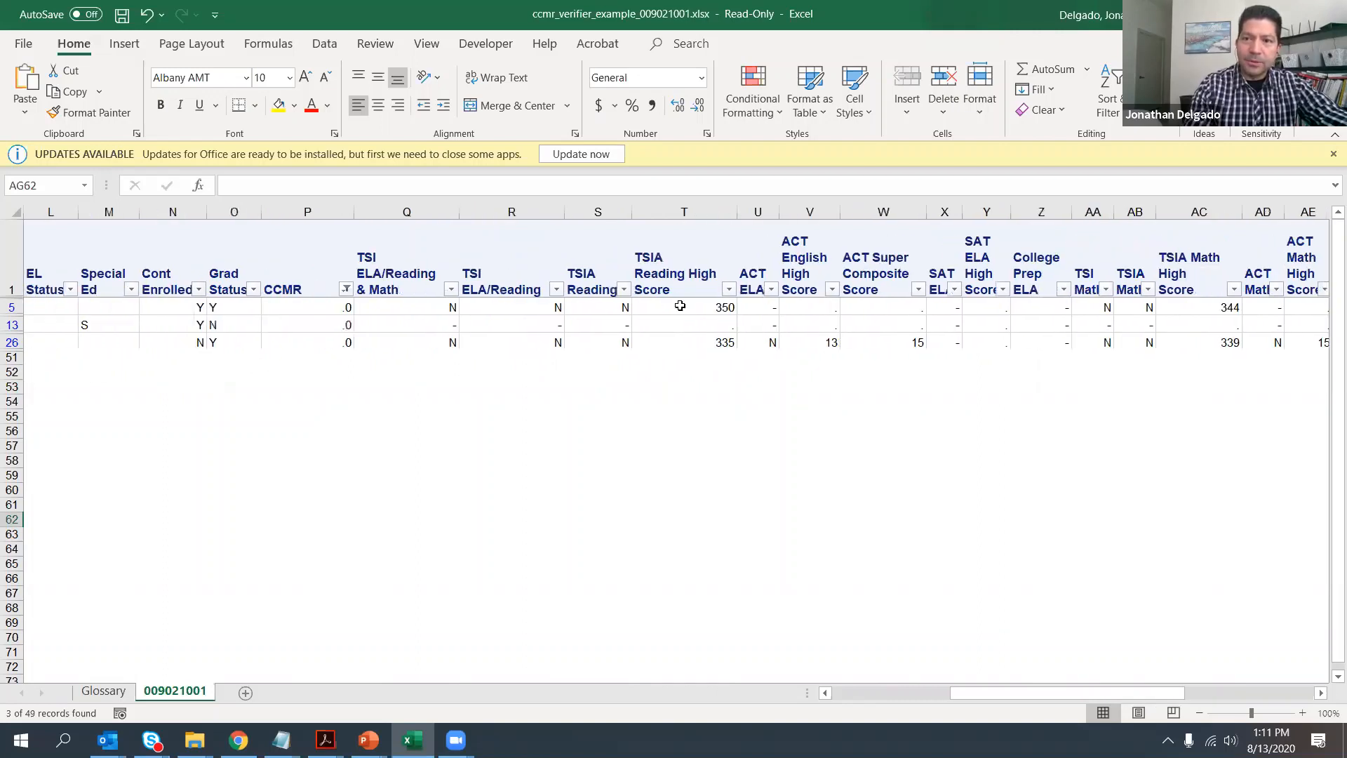
left_click(1199, 306)
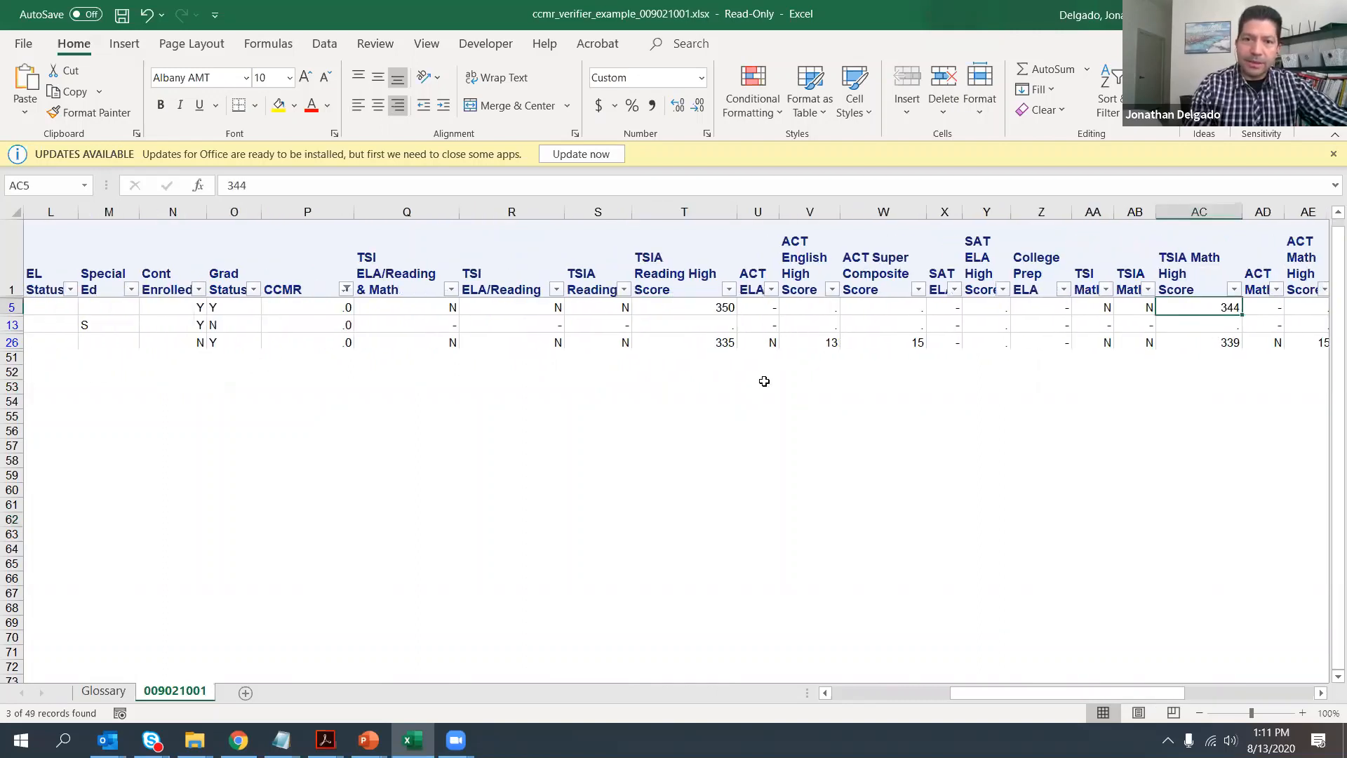
left_click(683, 307)
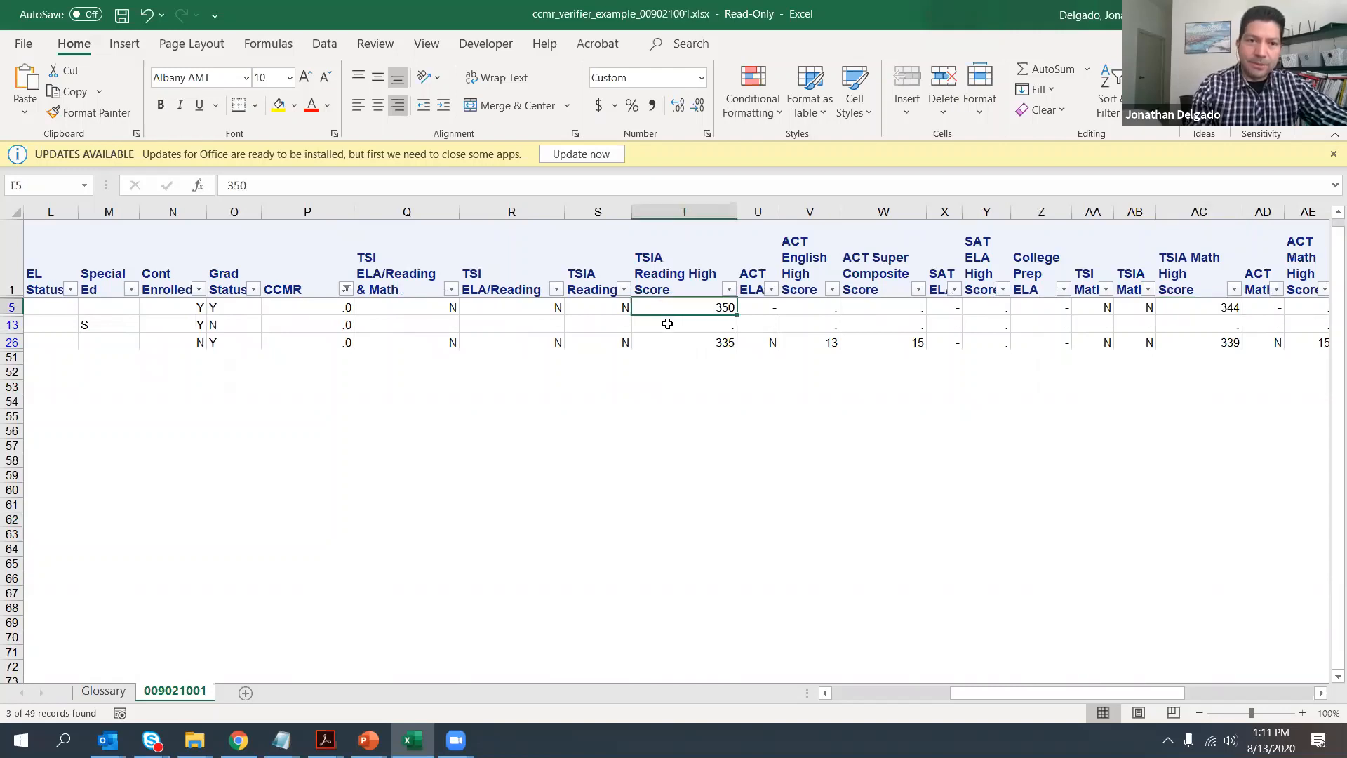
mouse_move(488, 312)
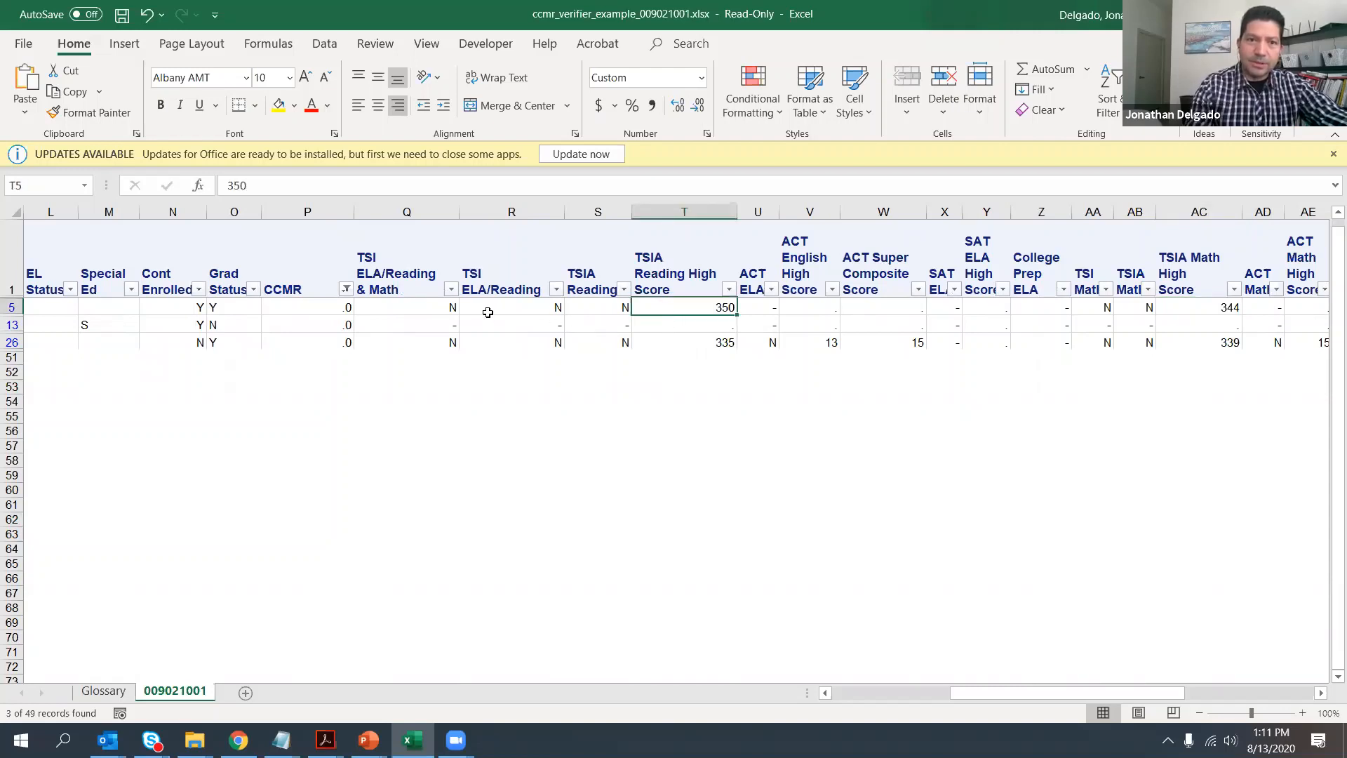
mouse_move(531, 382)
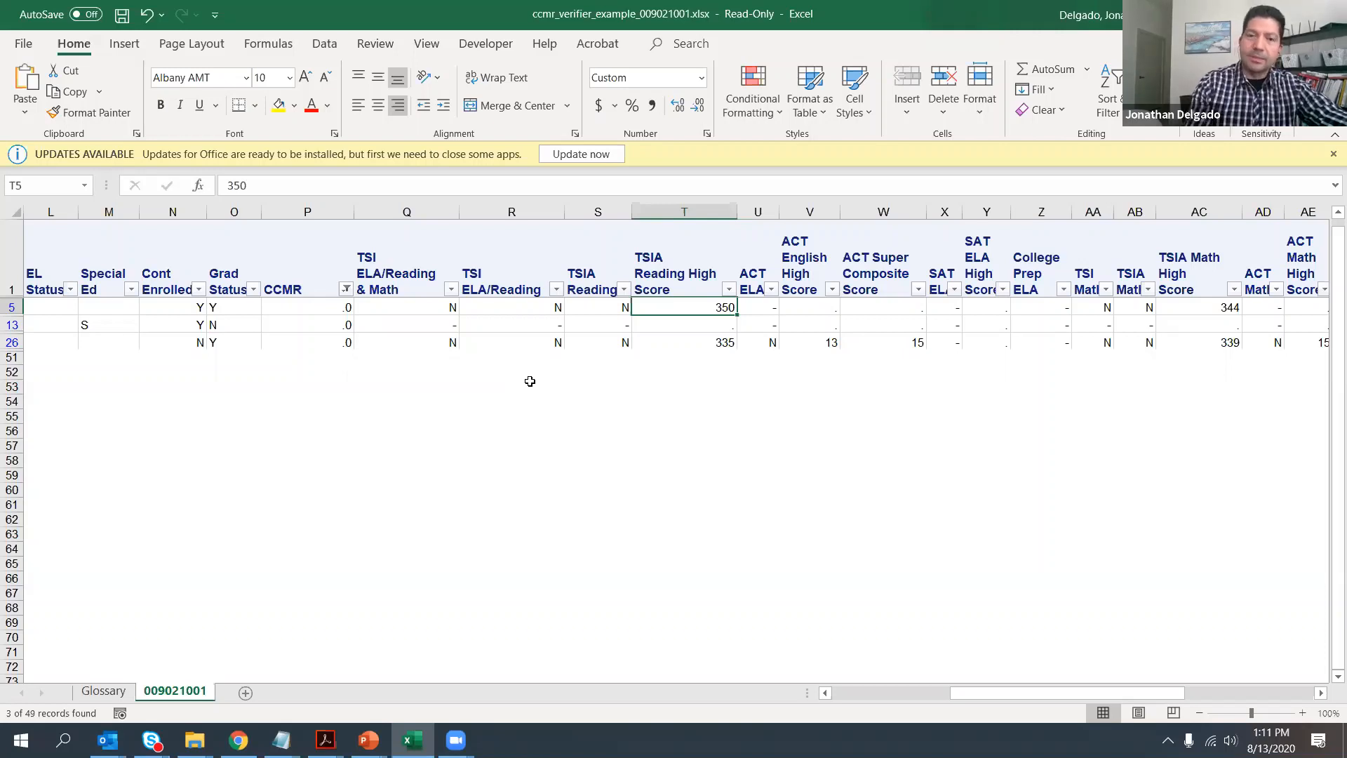
mouse_move(483, 654)
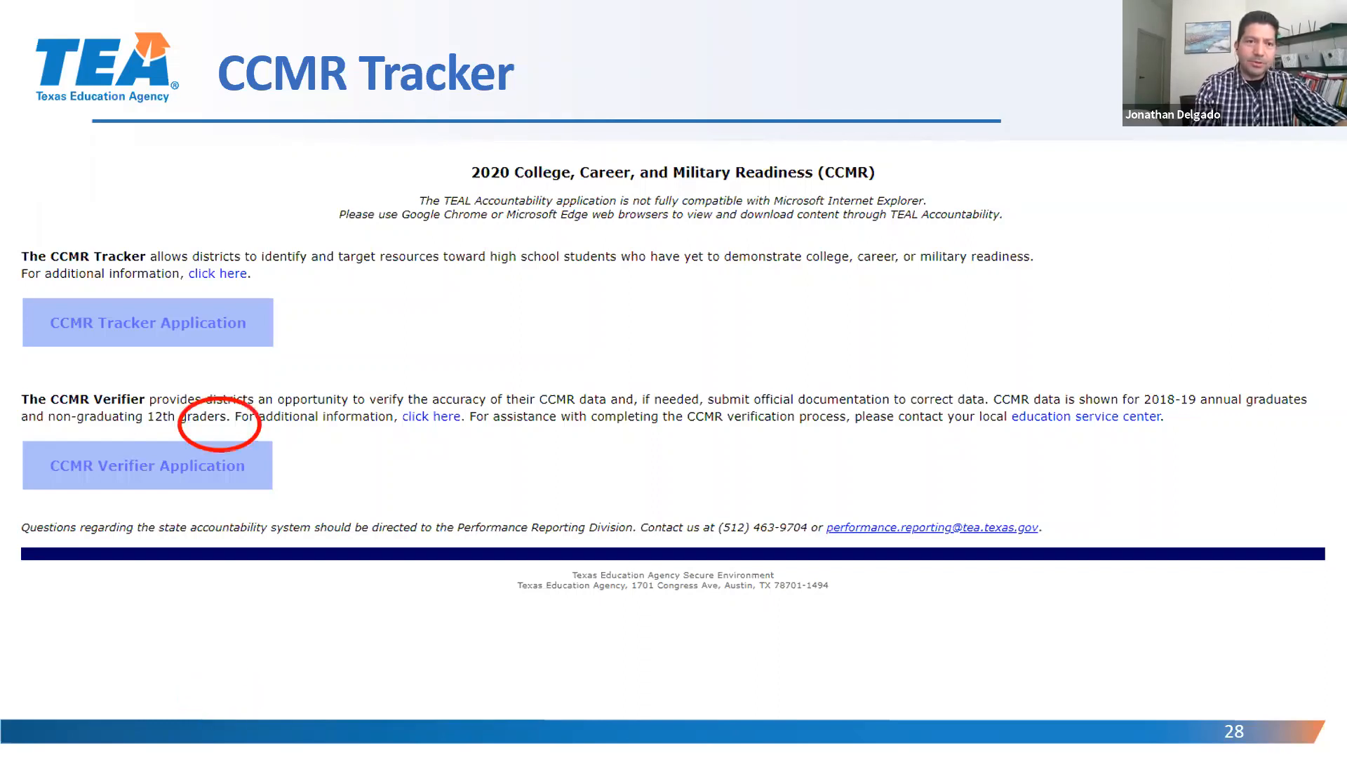
mouse_move(217, 273)
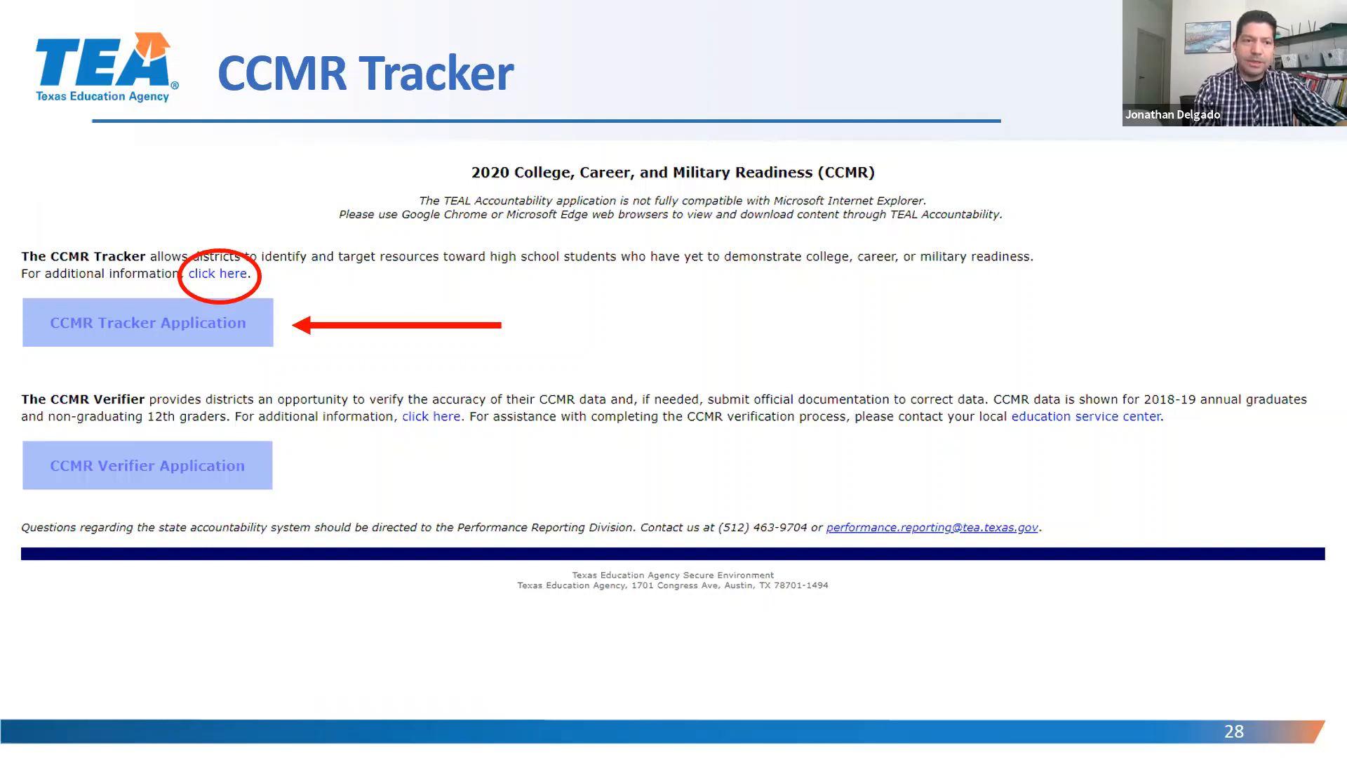
- Advance to the CCMR Tracker report slide with the grade-level rate chart and student table
left_click(149, 323)
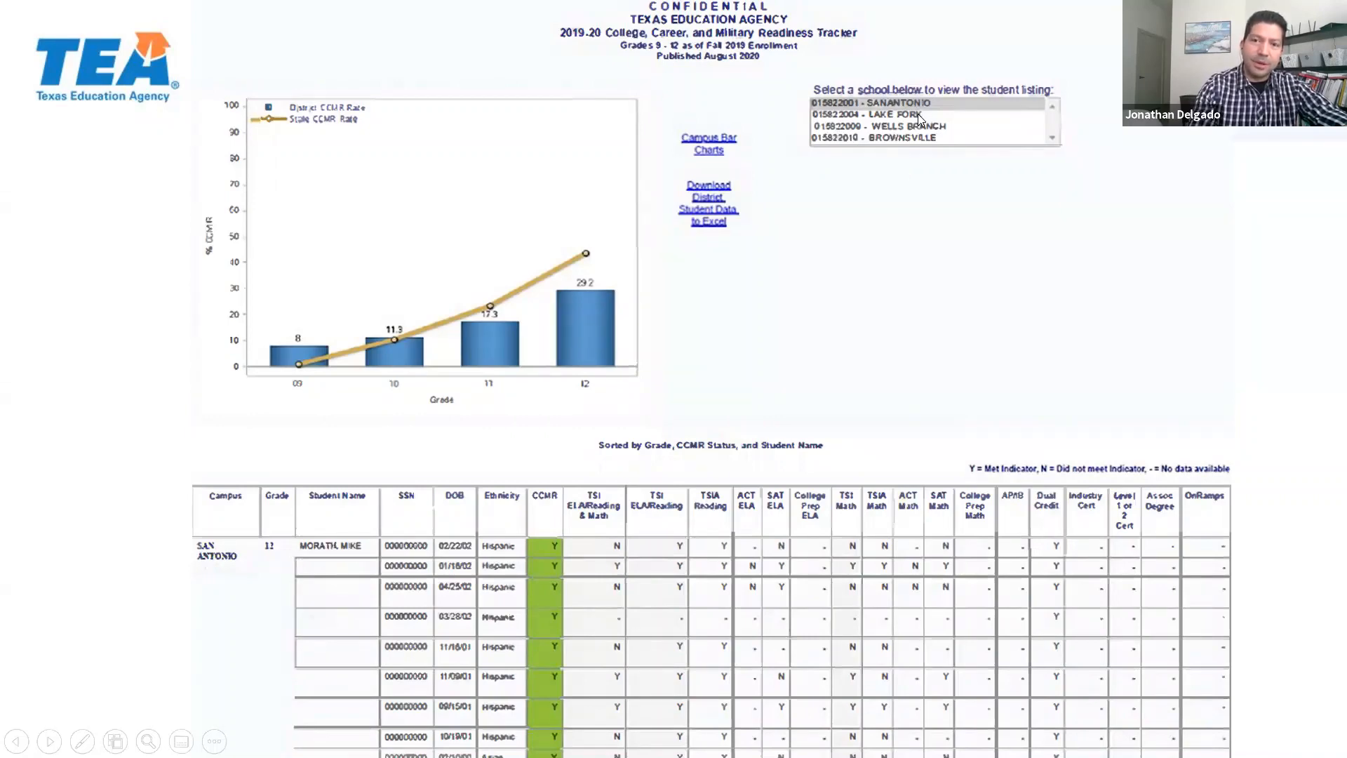
mouse_move(655, 358)
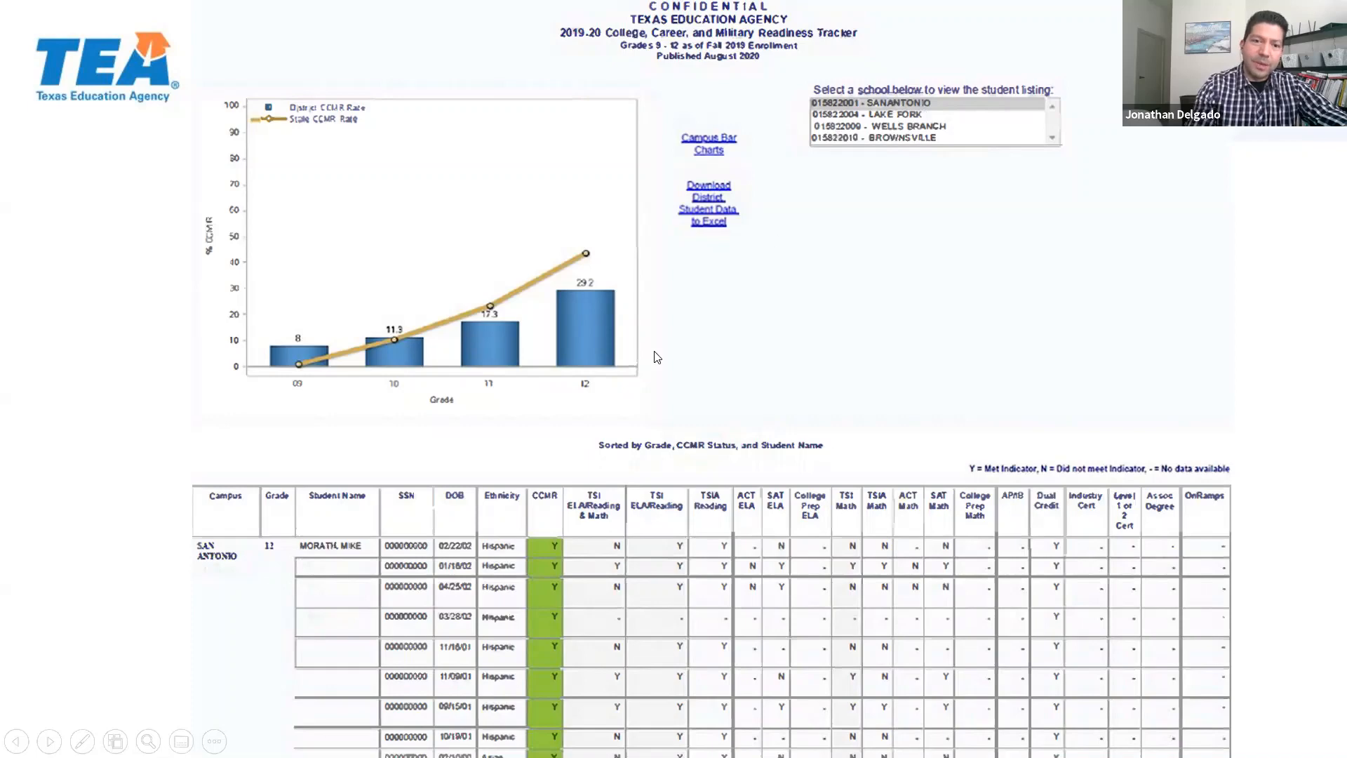
mouse_move(470, 484)
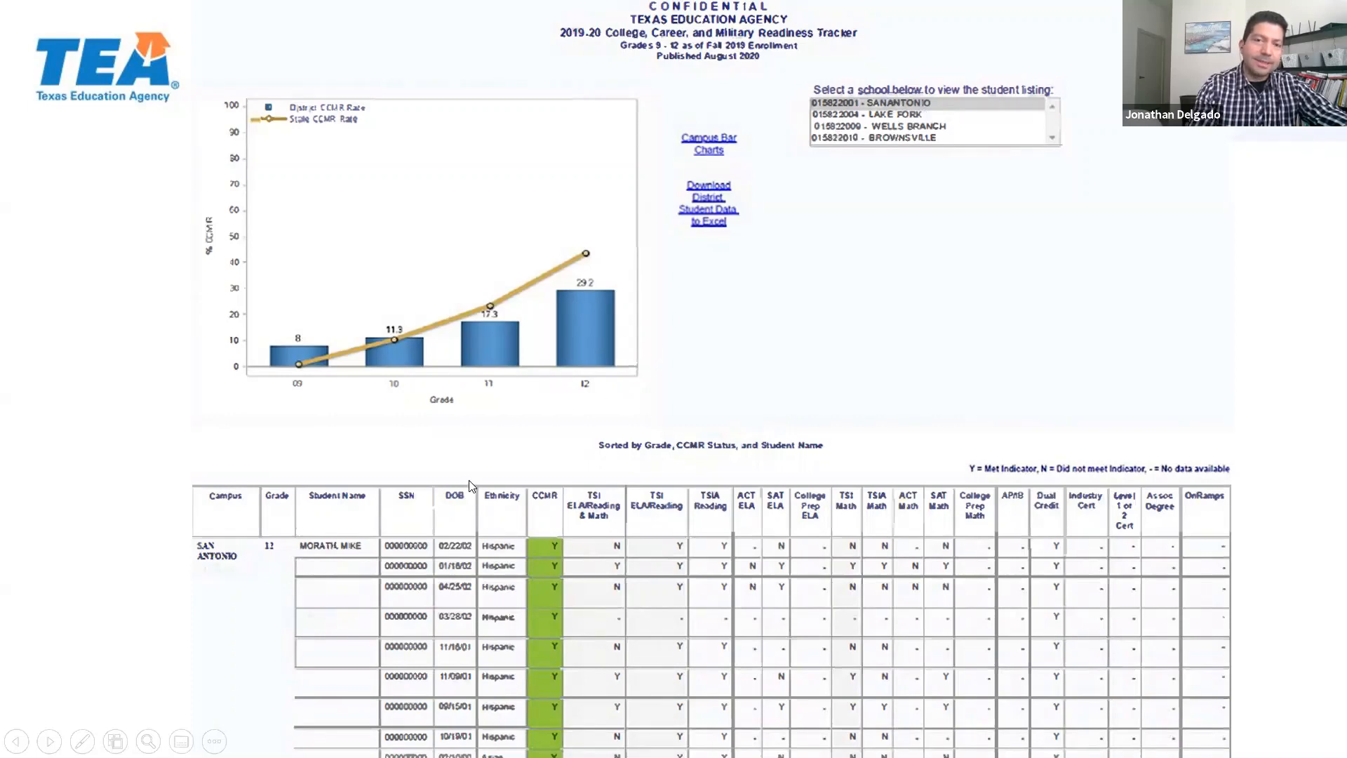
mouse_move(345, 371)
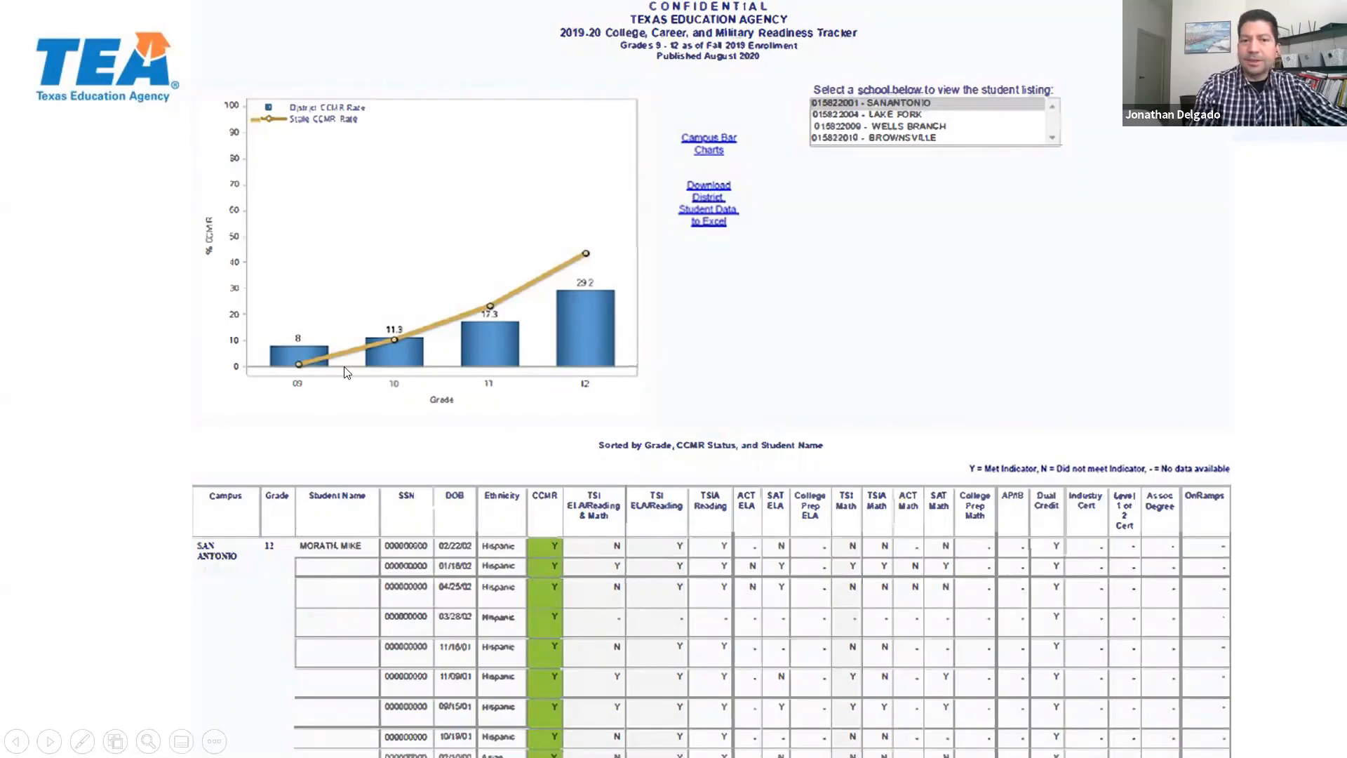
mouse_move(286, 383)
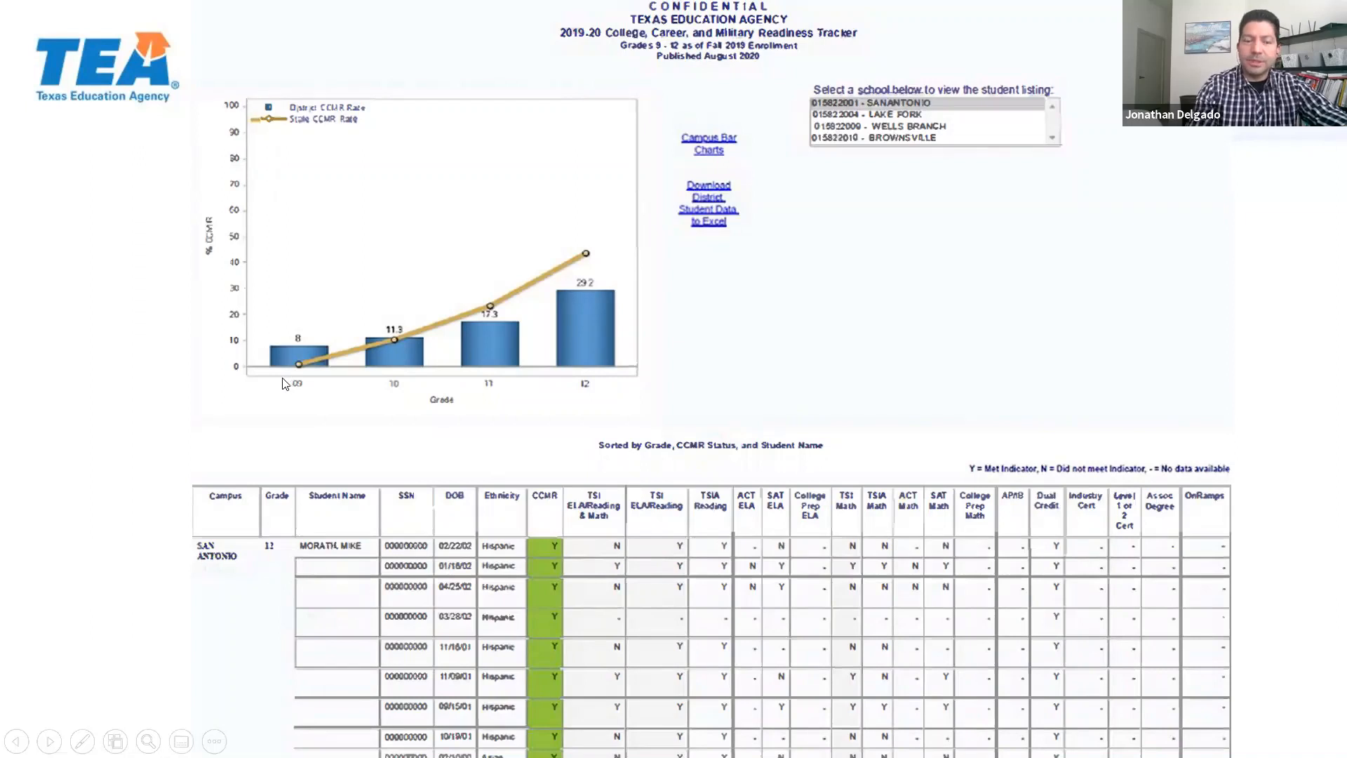
mouse_move(320, 412)
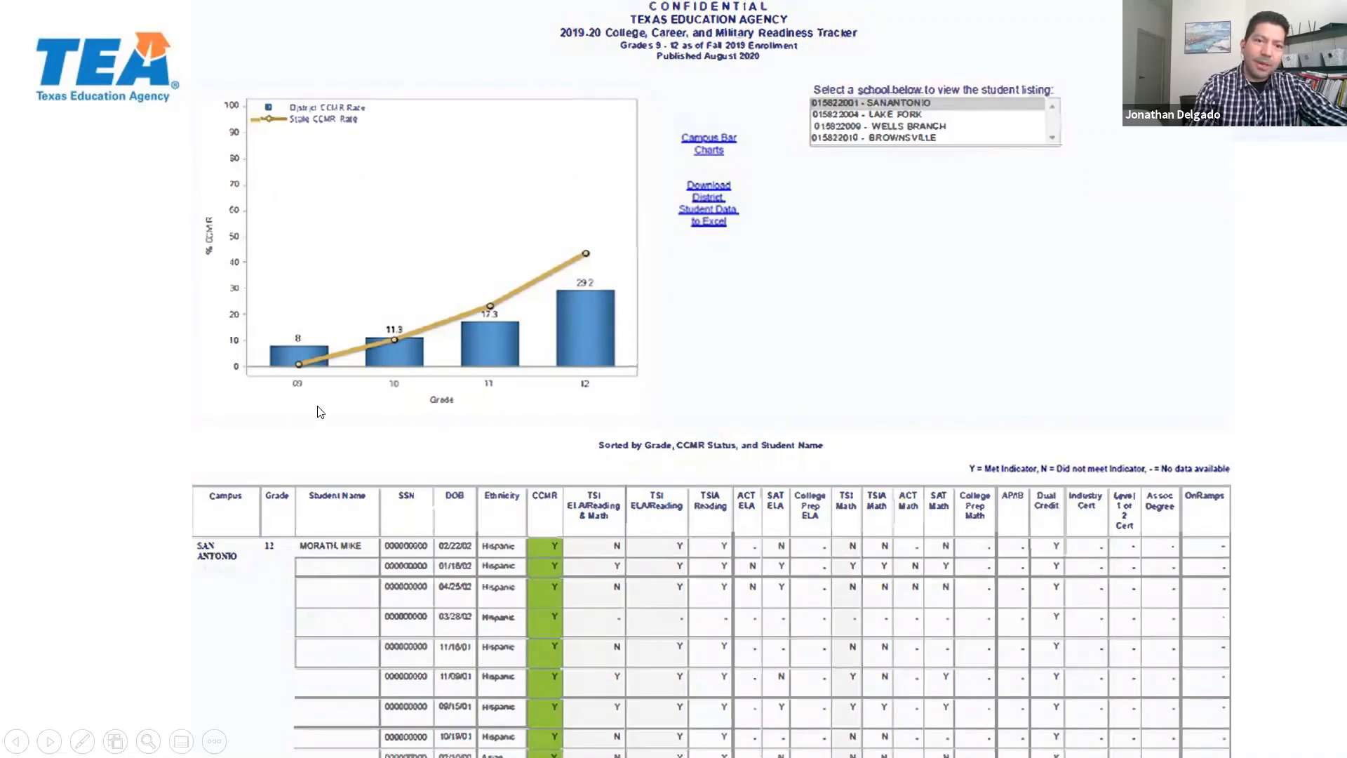
mouse_move(439, 315)
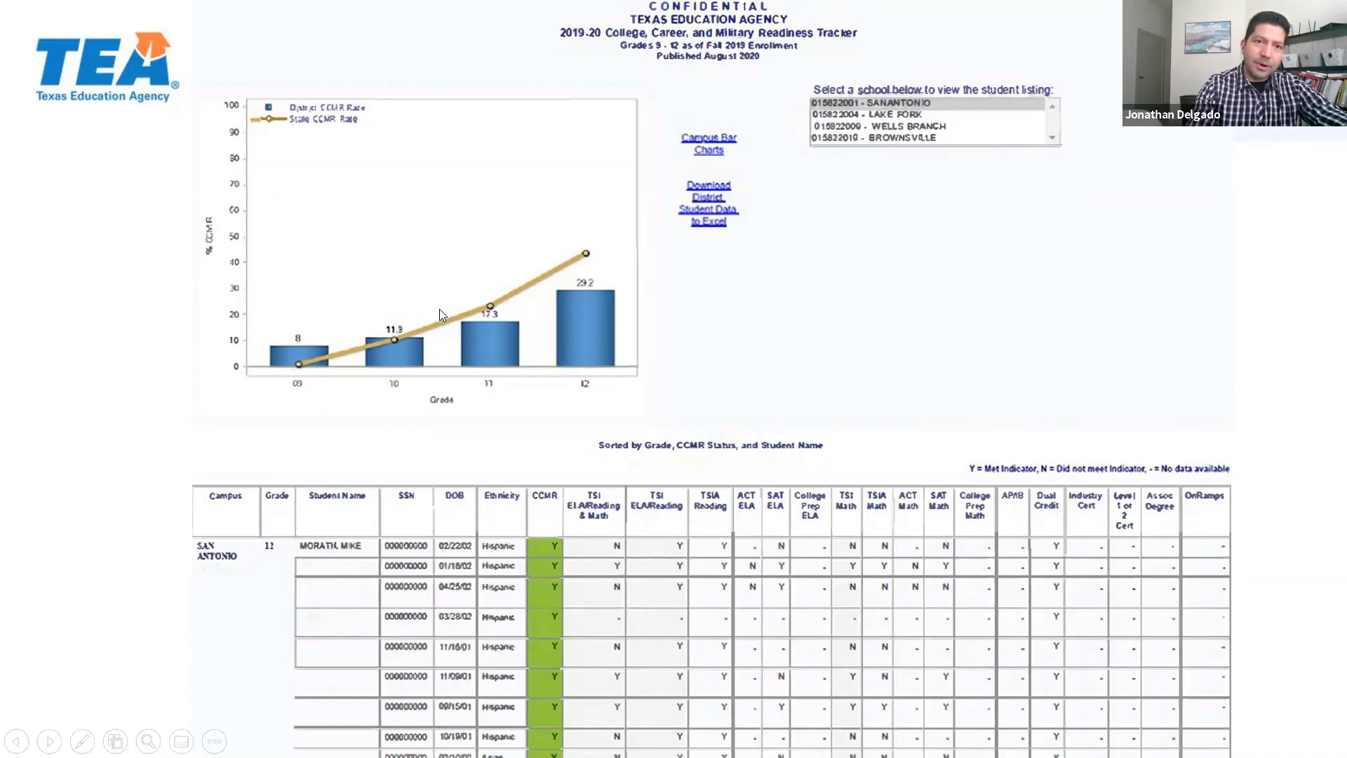
mouse_move(356, 370)
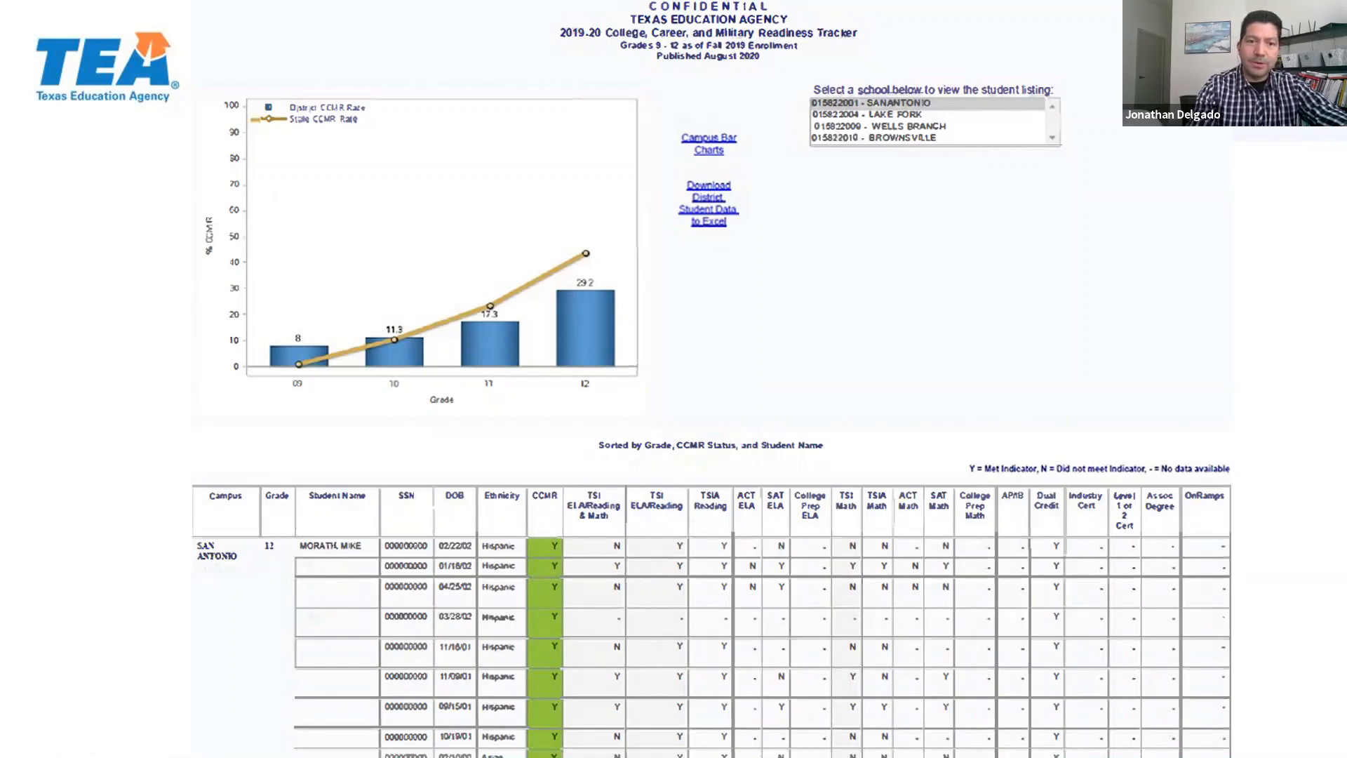
mouse_move(204, 616)
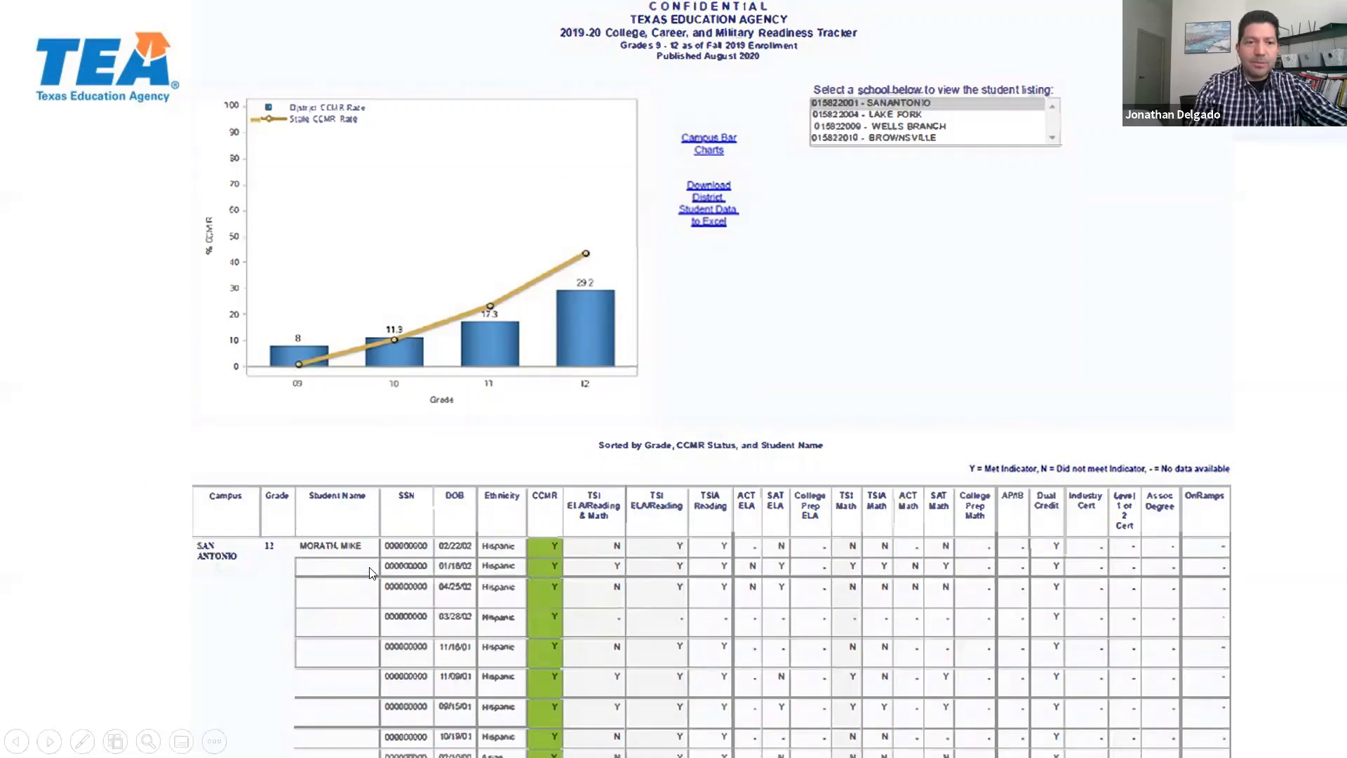
mouse_move(273, 564)
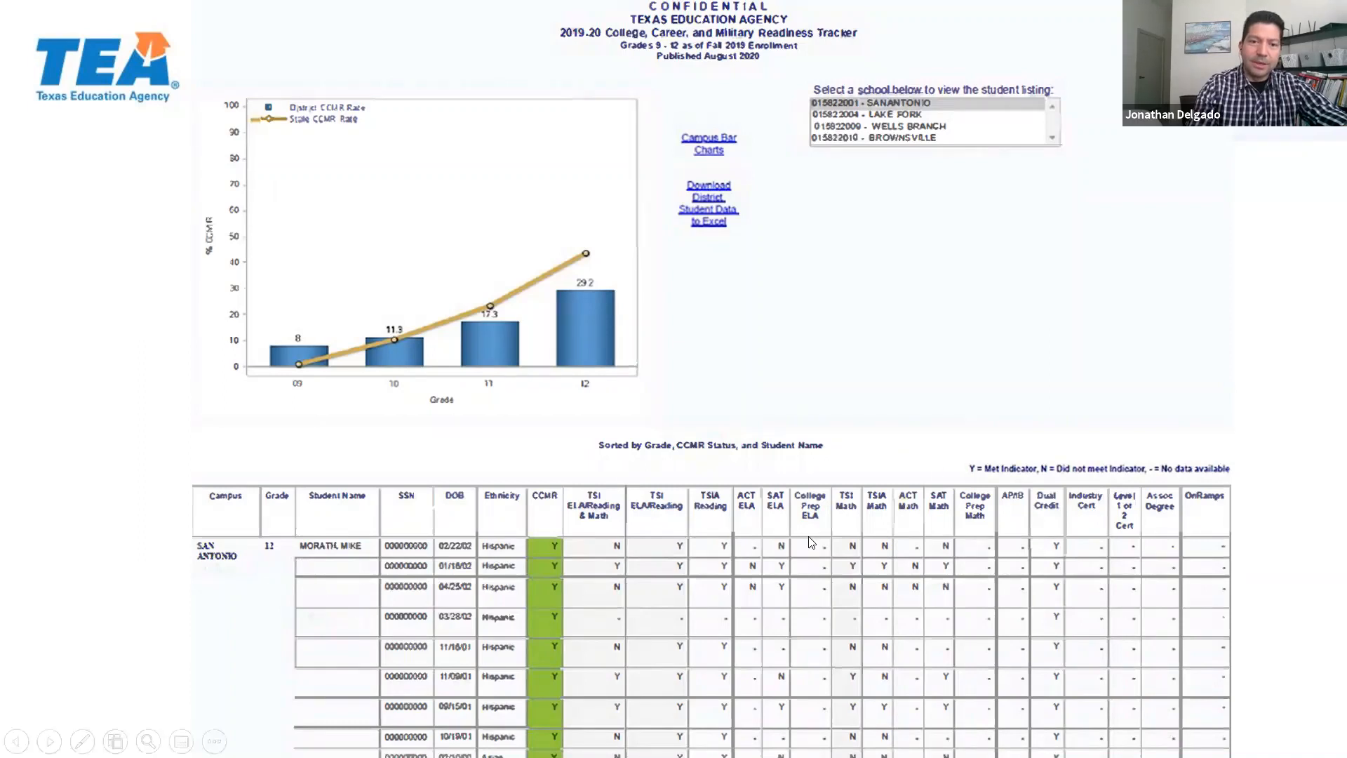
mouse_move(626, 564)
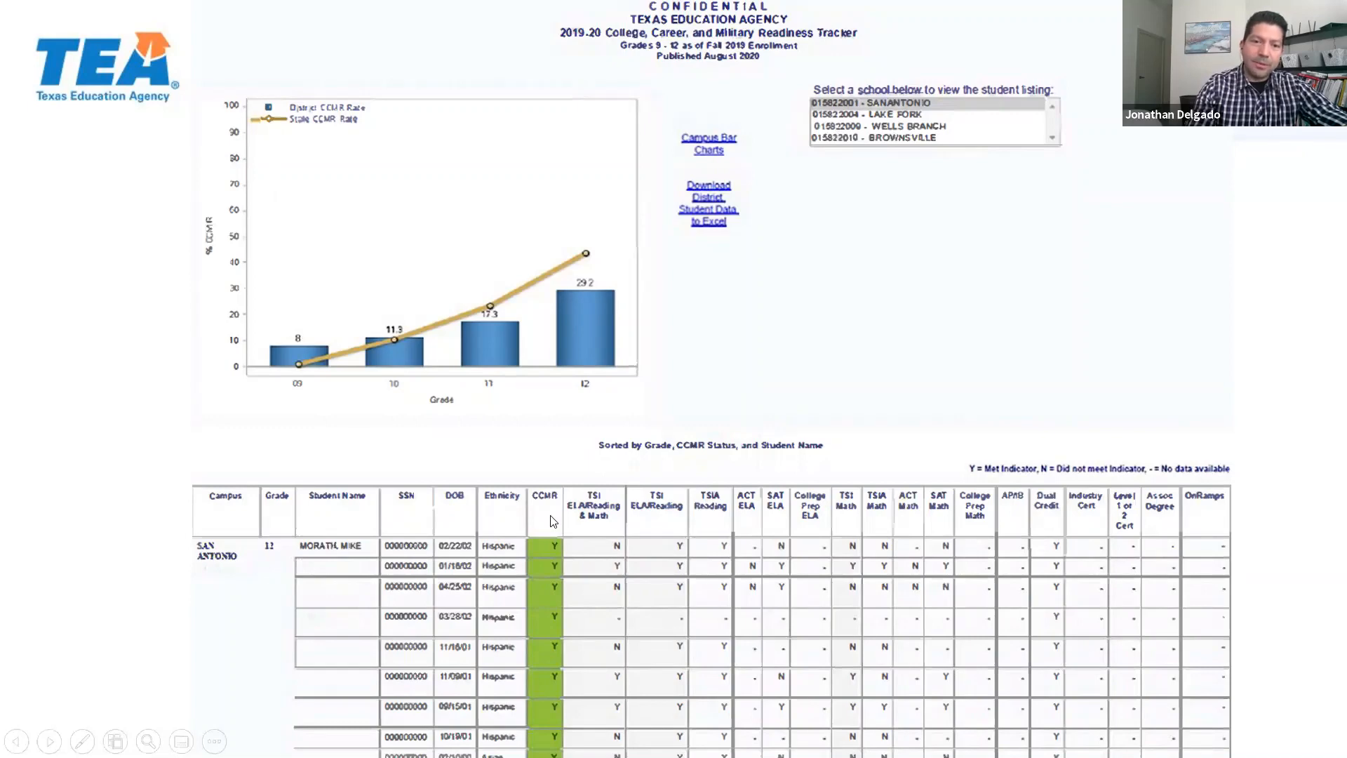
mouse_move(556, 556)
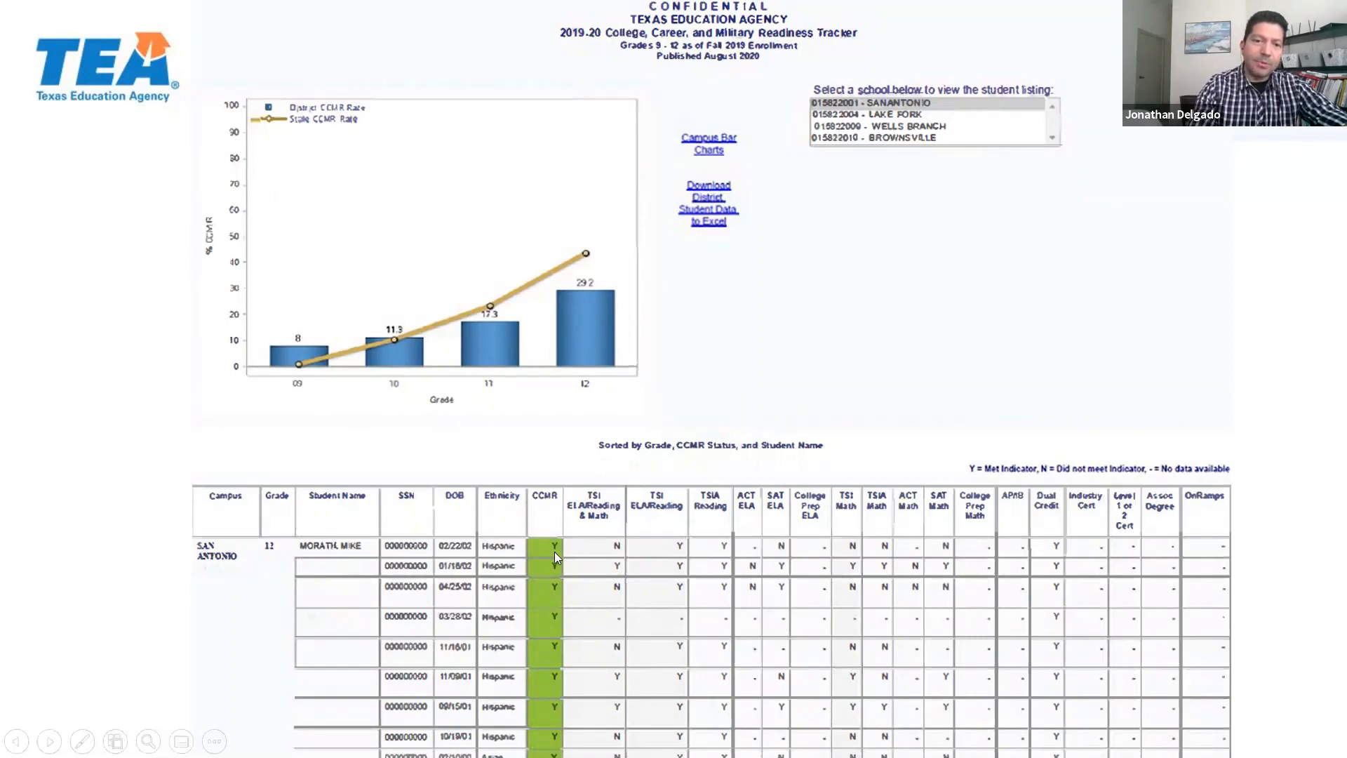
mouse_move(556, 550)
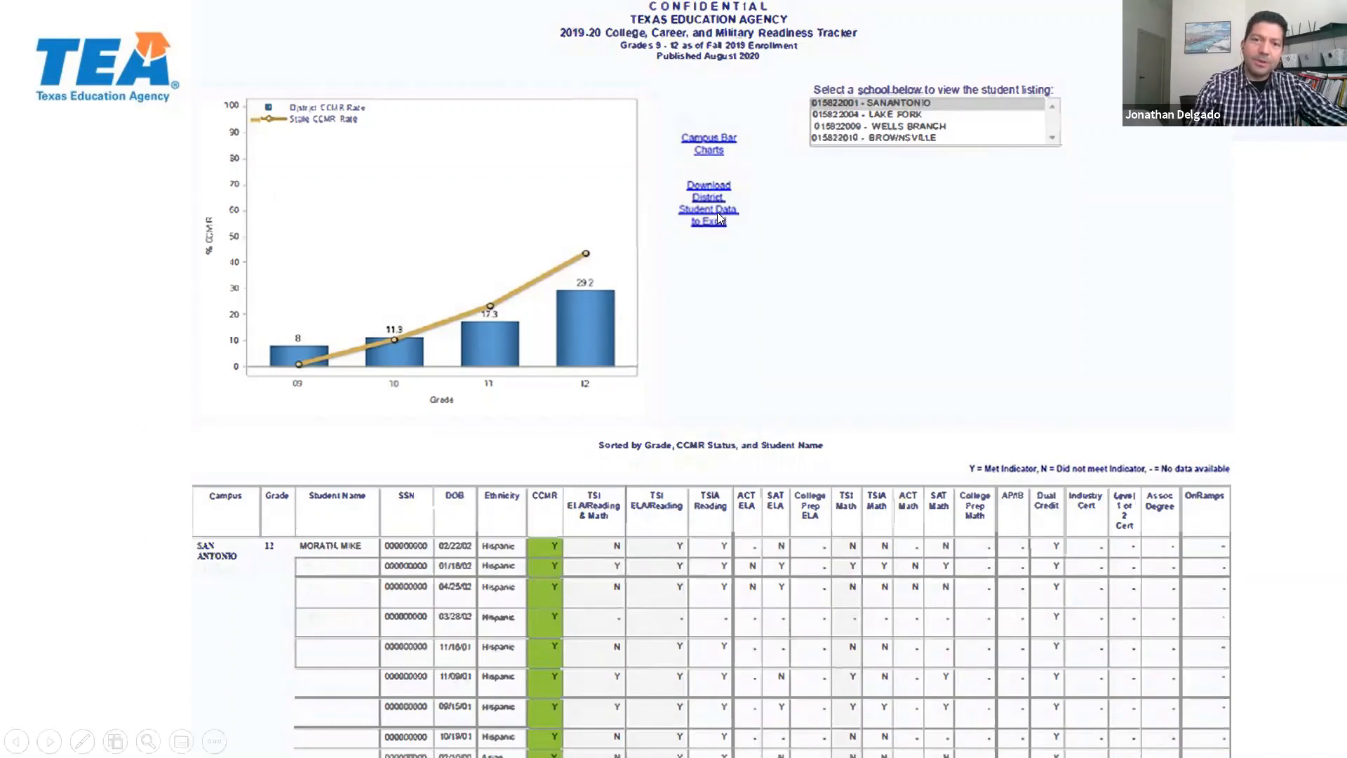
mouse_move(730, 217)
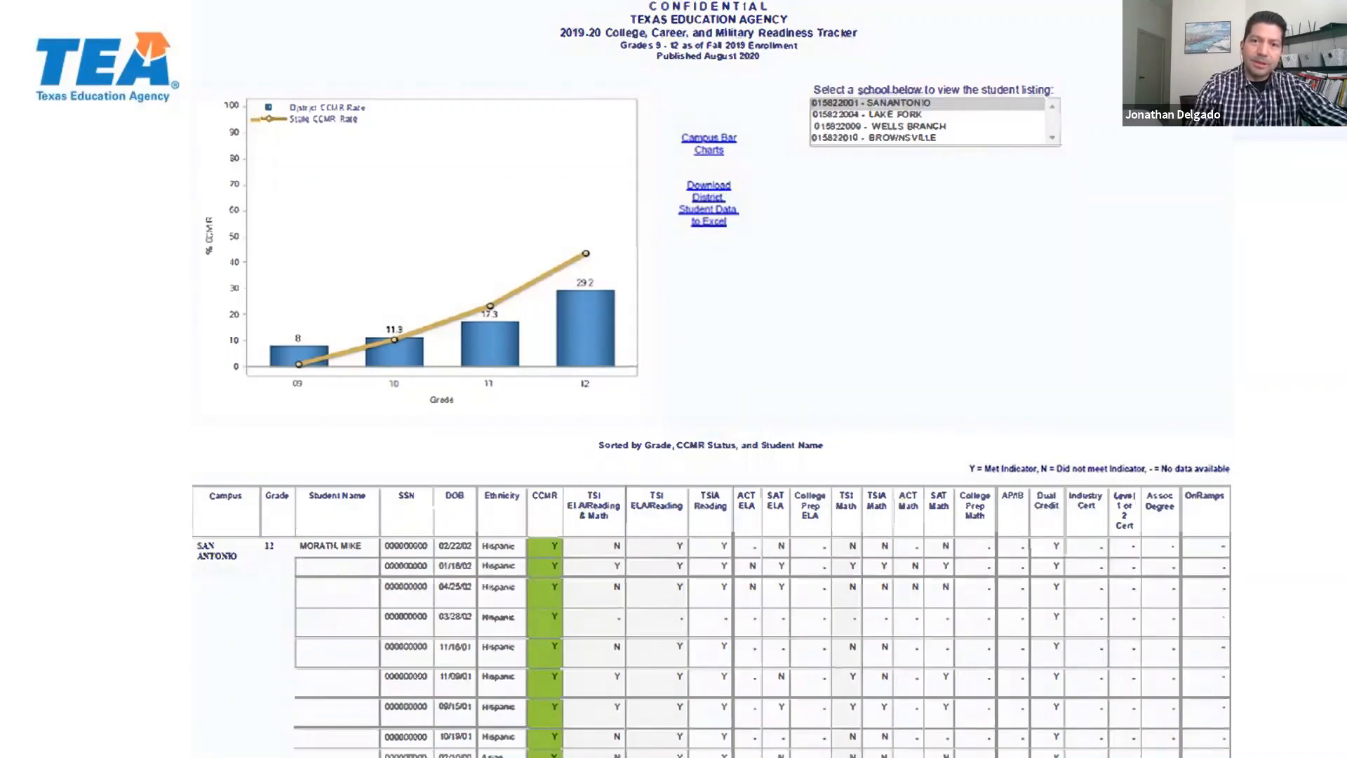
- Advance to slide 30, CCMR Tracker Download, showing the downloaded student spreadsheet
left_click(709, 202)
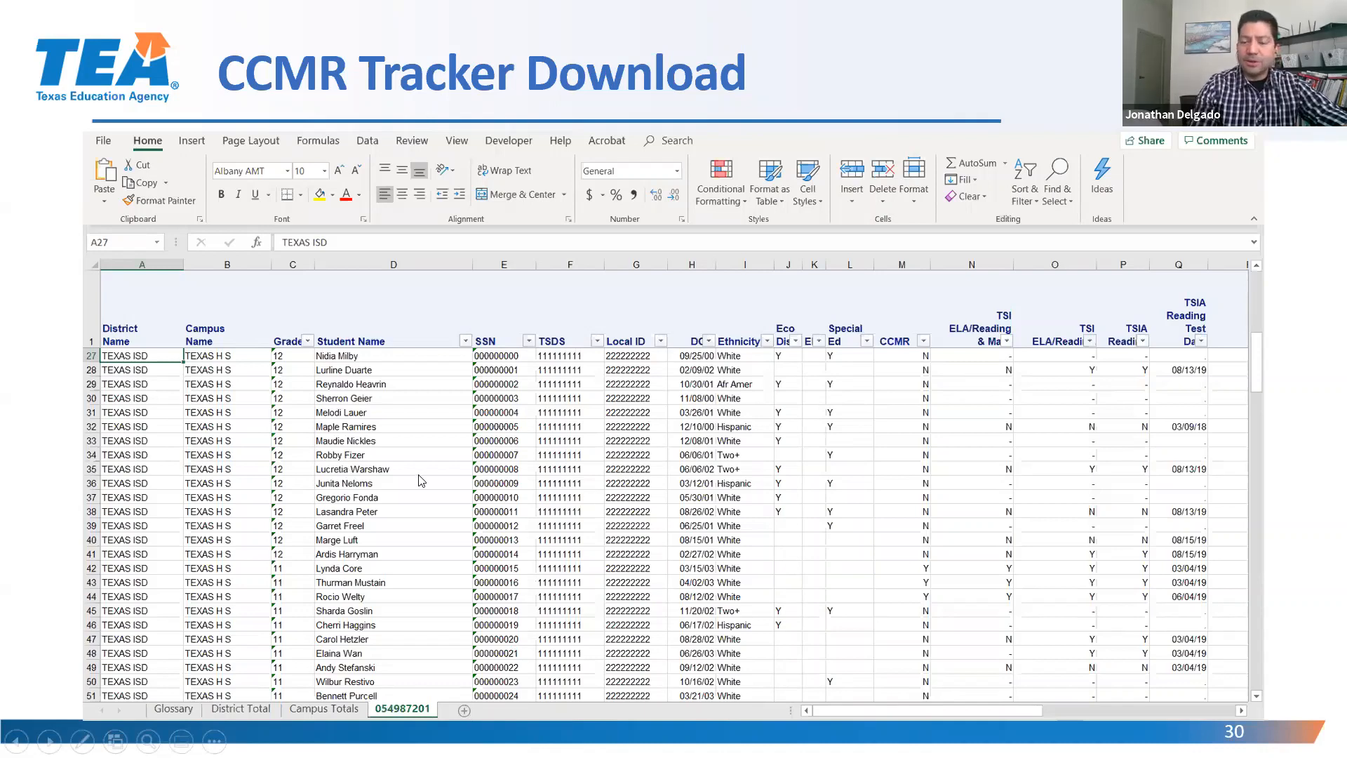
mouse_move(550, 491)
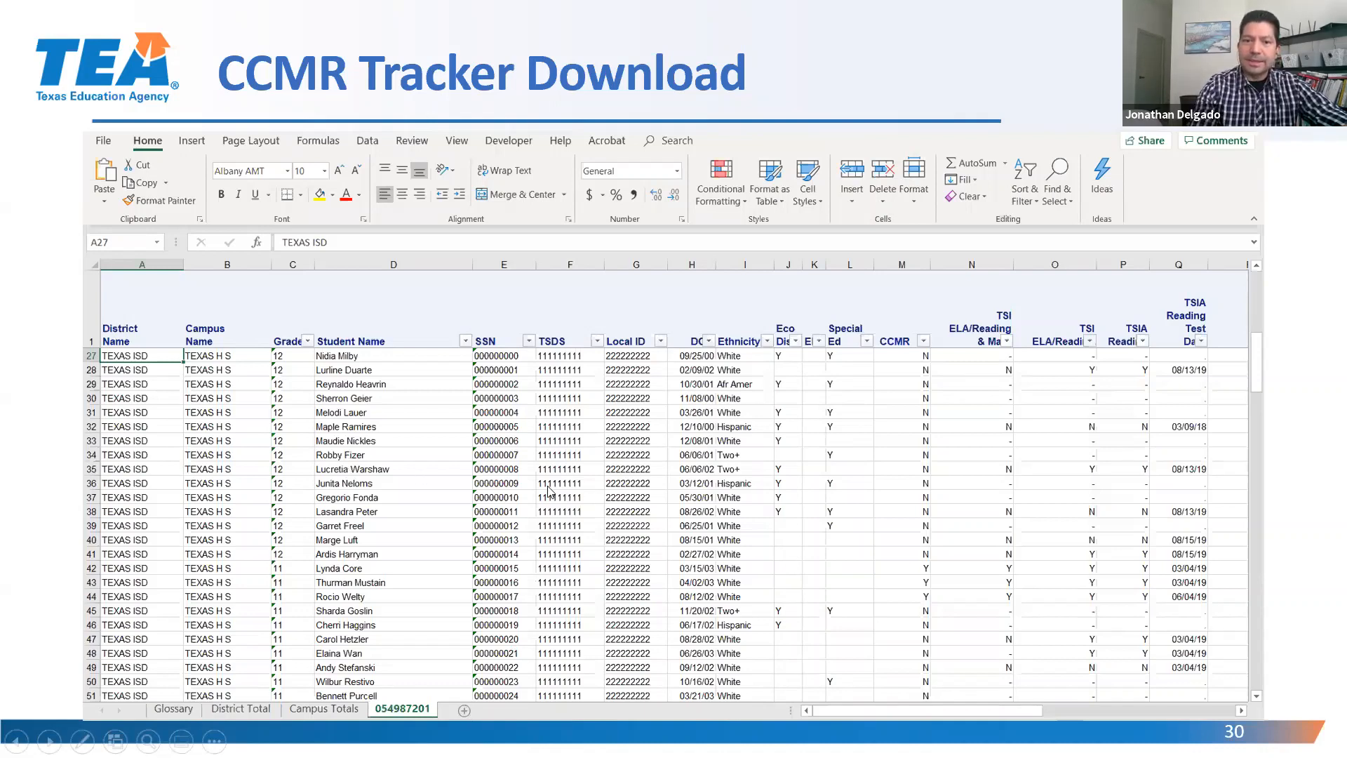